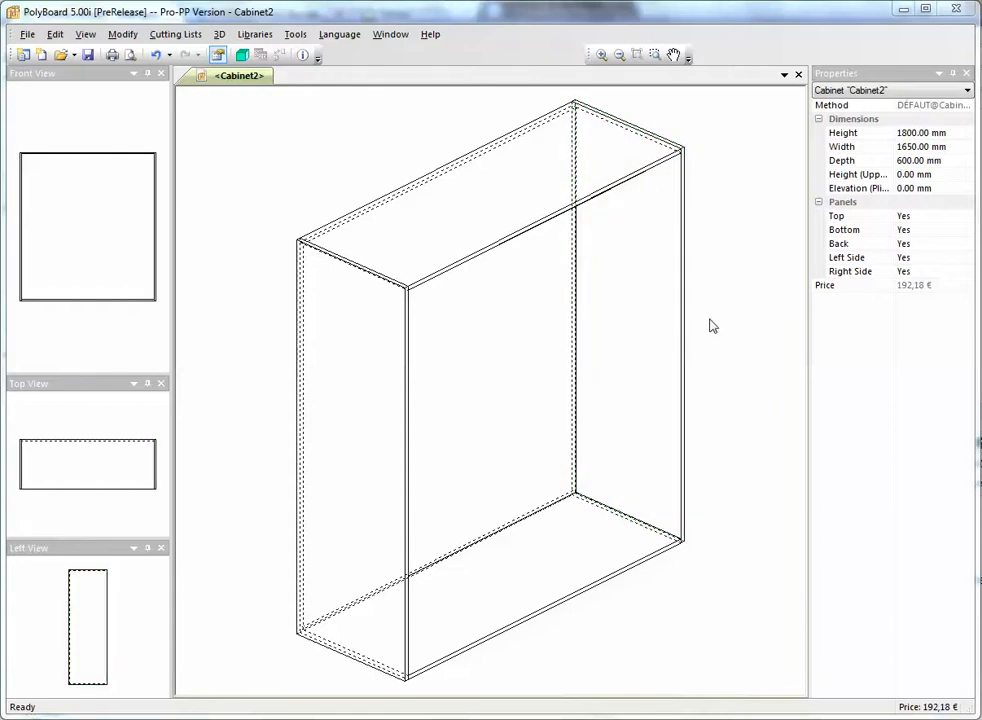
mouse_move(256, 34)
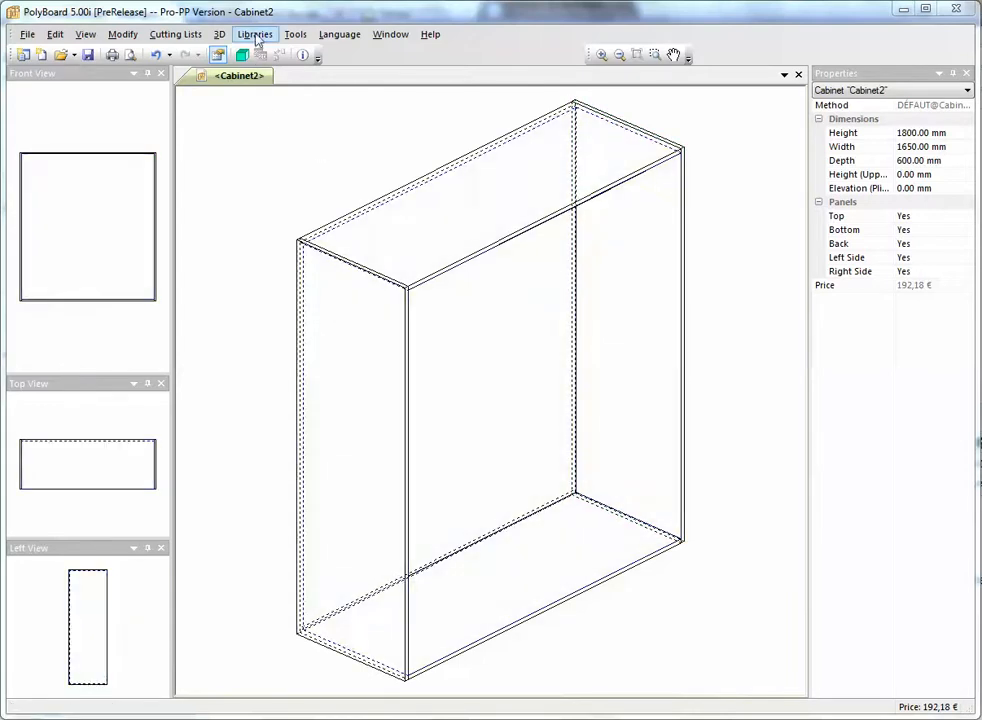
Step: Create a new divisions sub-method named 'Sliding shelf' from the Libraries menu
left_click(256, 34)
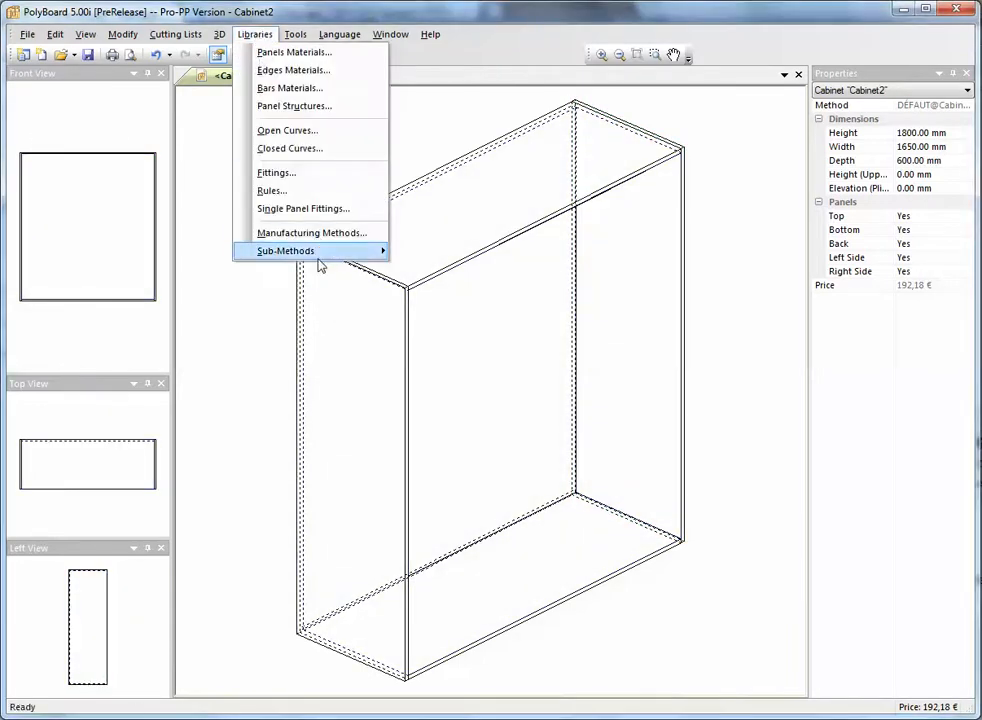
left_click(286, 252)
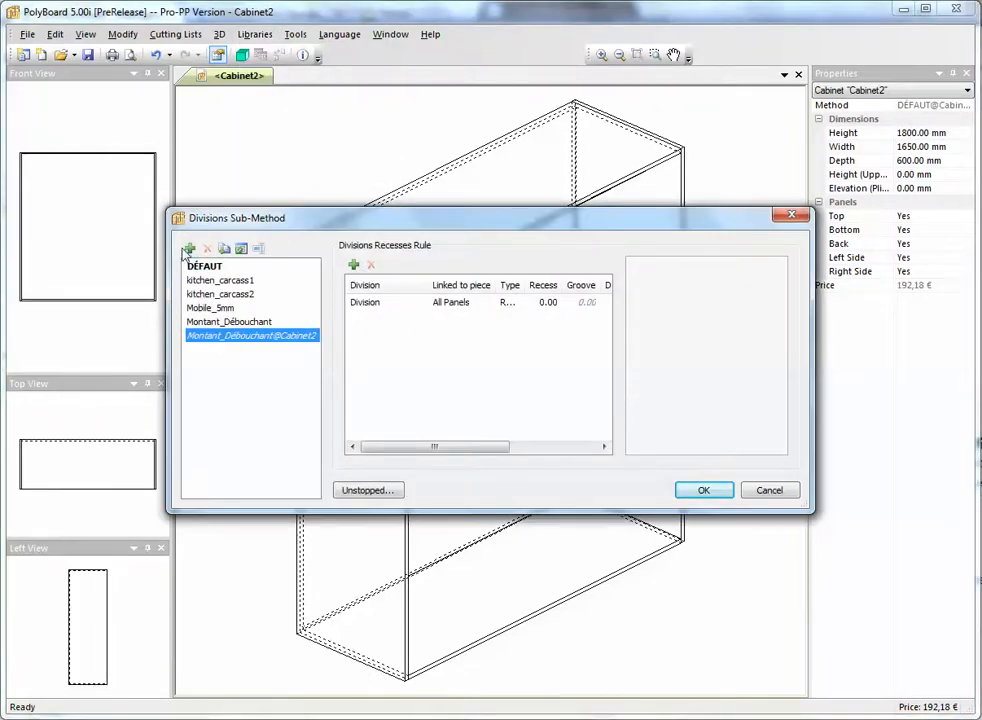
left_click(188, 248)
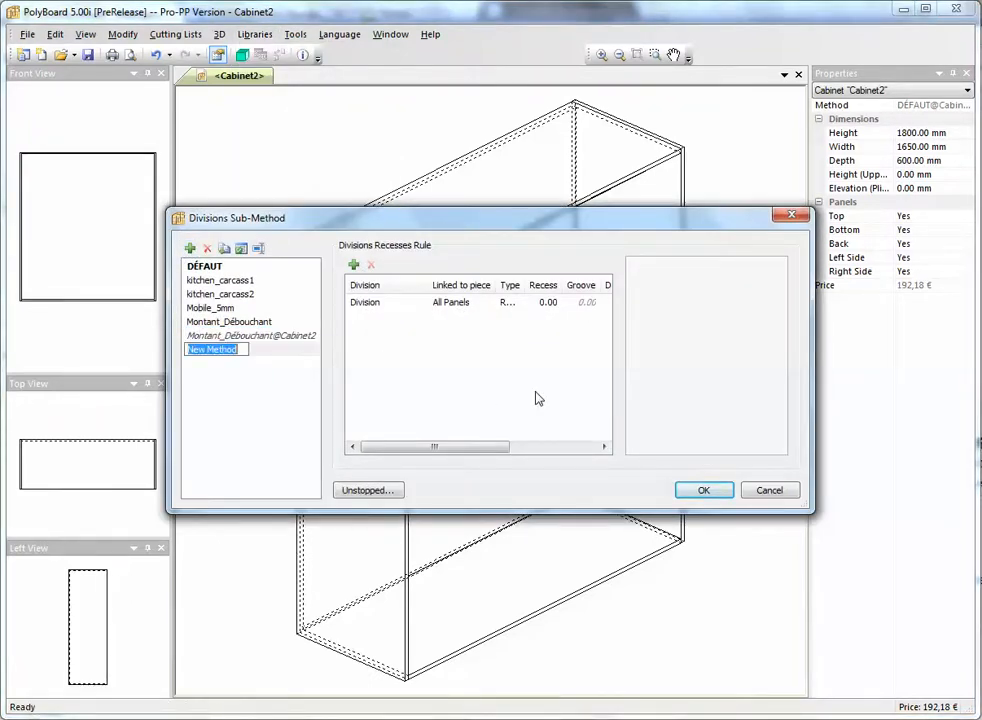
type("Sliding")
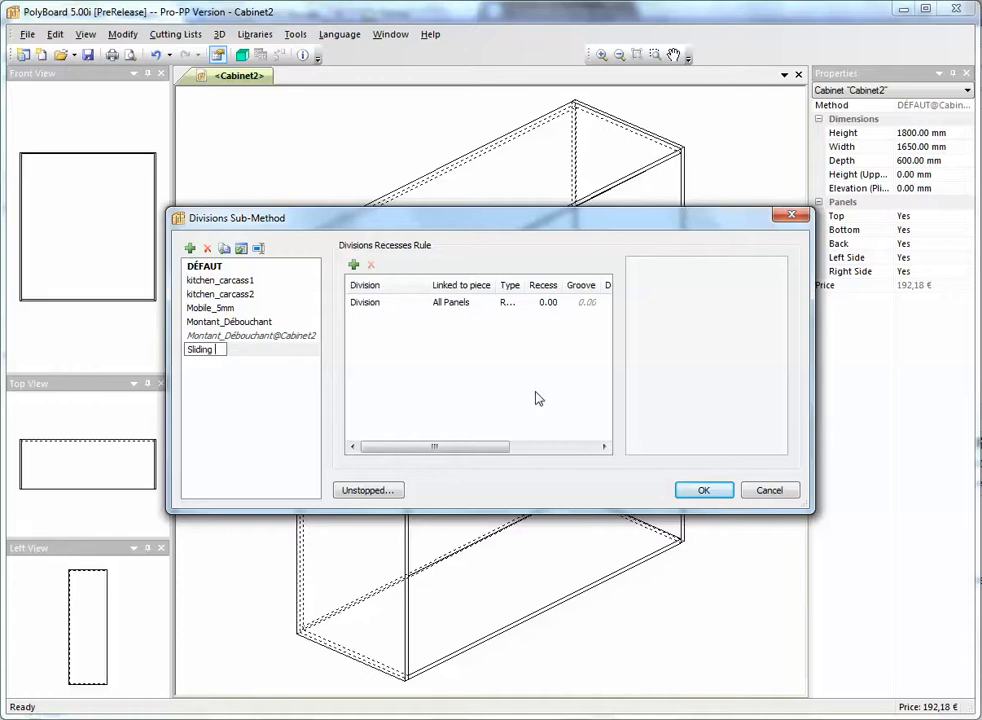
type("shelf")
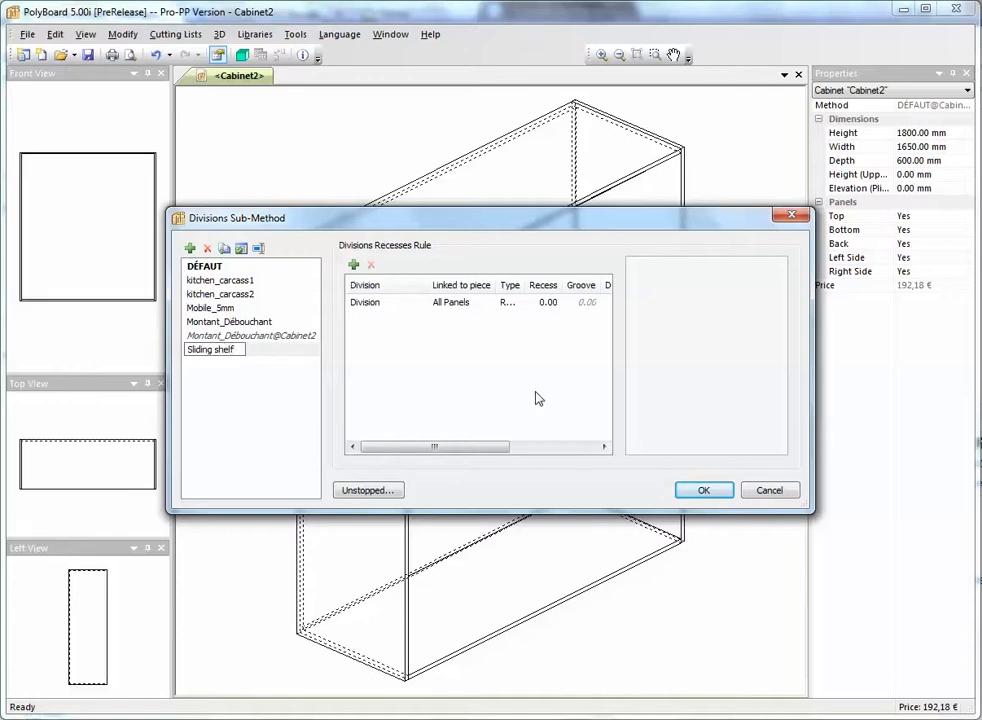
left_click(212, 348)
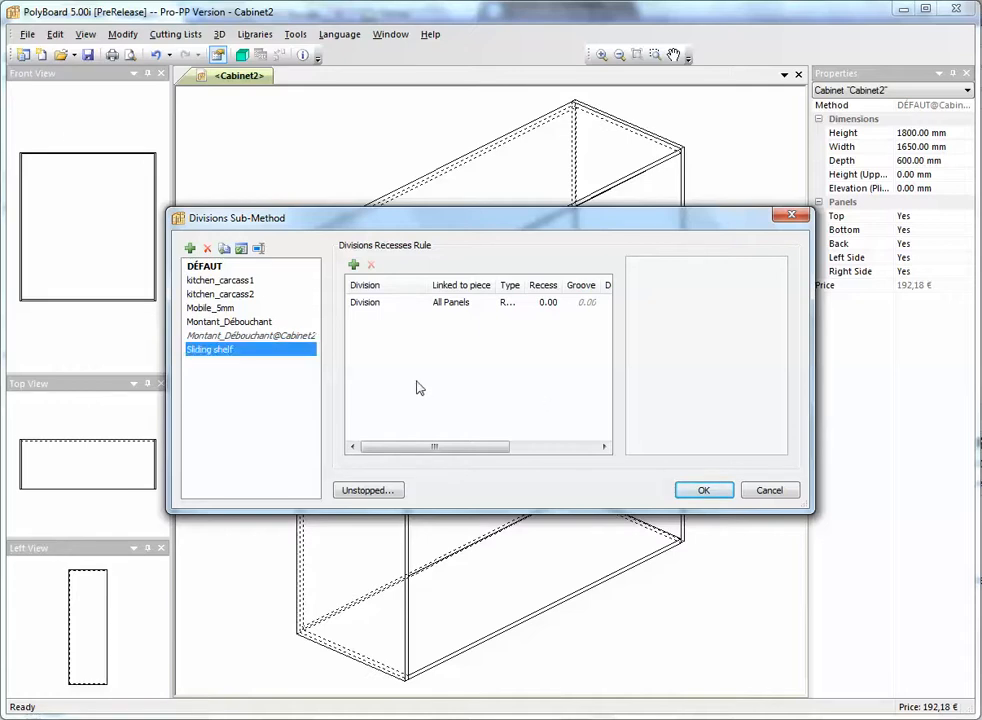
mouse_move(380, 360)
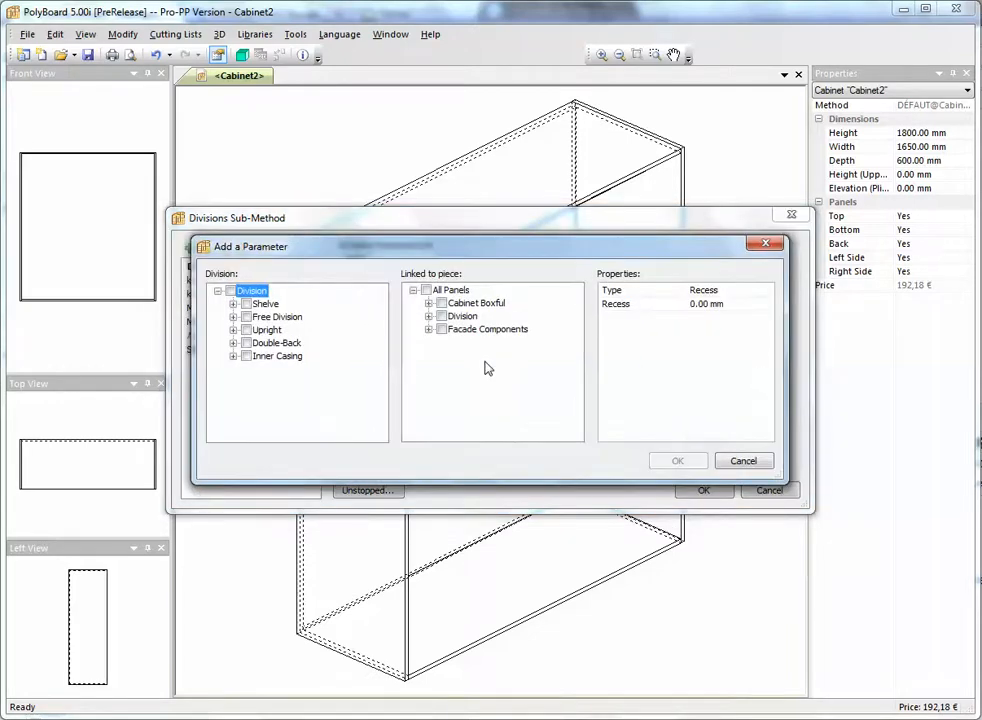
Step: Apply the rule to Shelve 3 and expand the cabinet pieces it links to
left_click(232, 304)
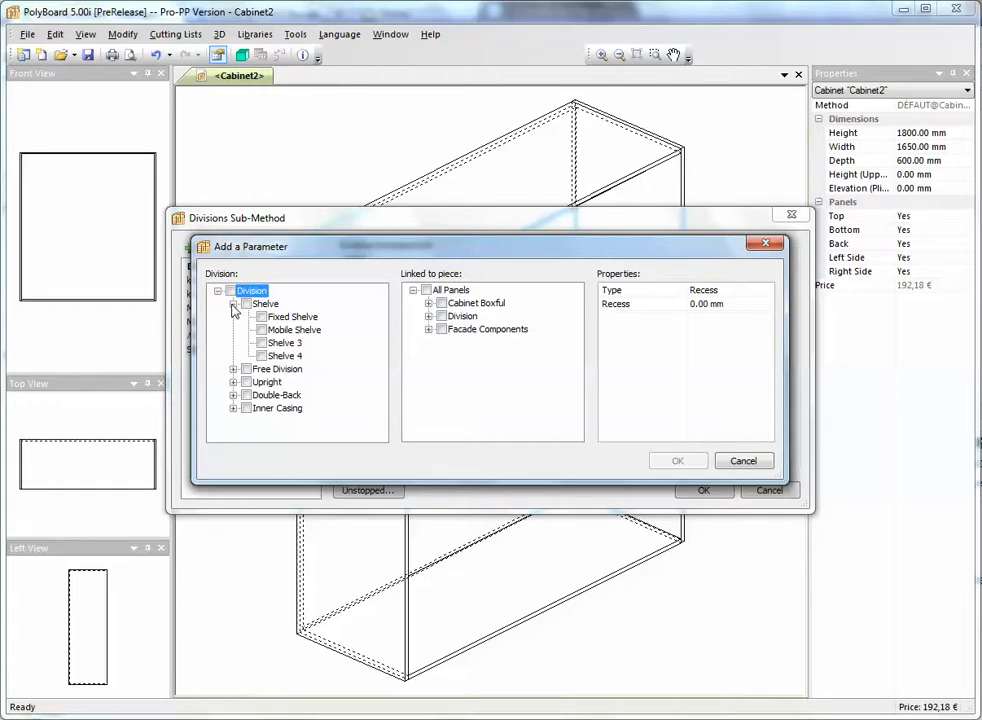
left_click(260, 342)
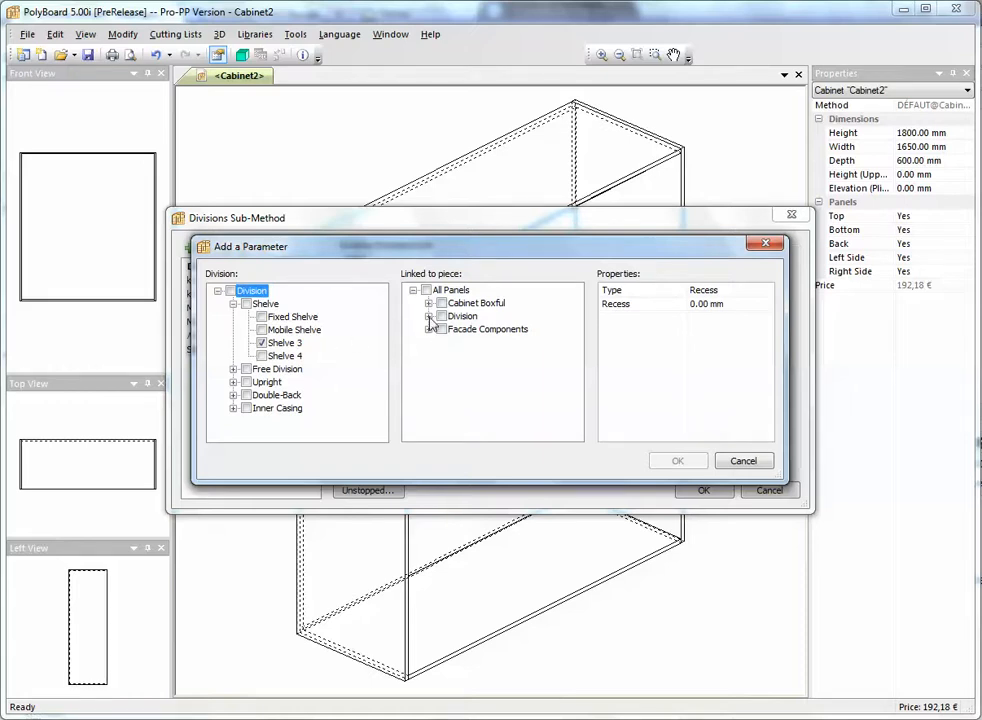
left_click(428, 304)
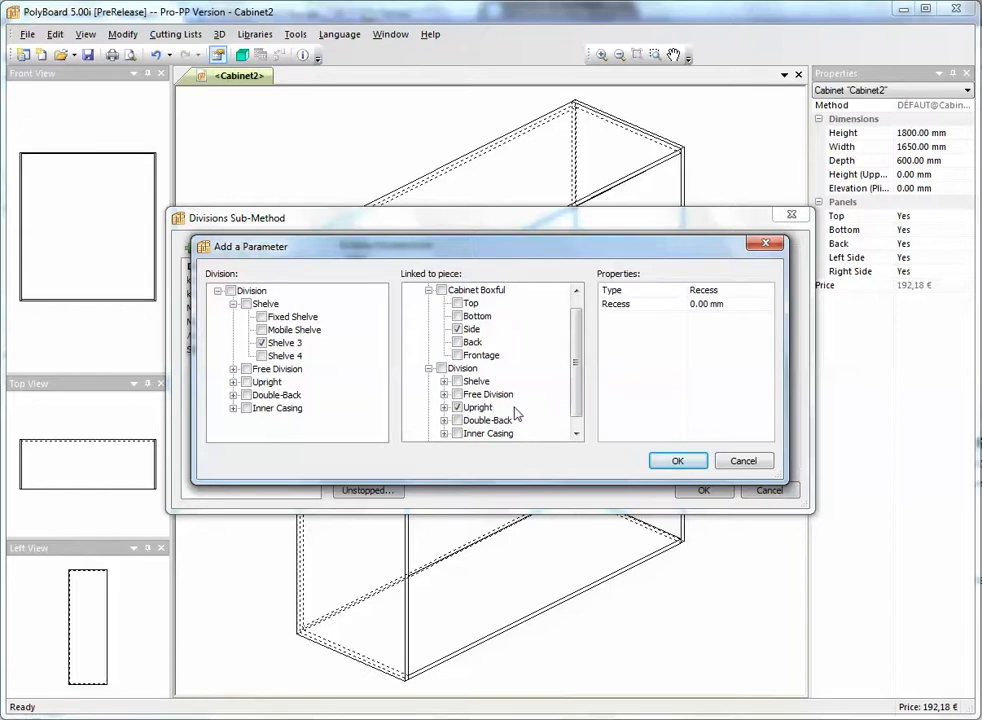
mouse_move(200, 358)
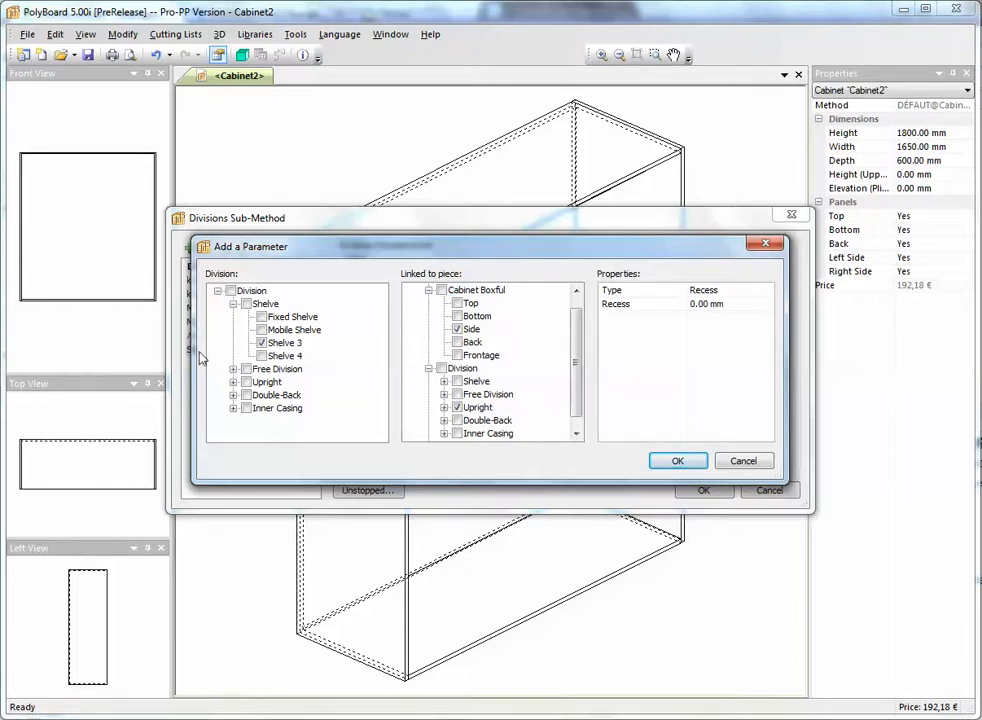
mouse_move(280, 364)
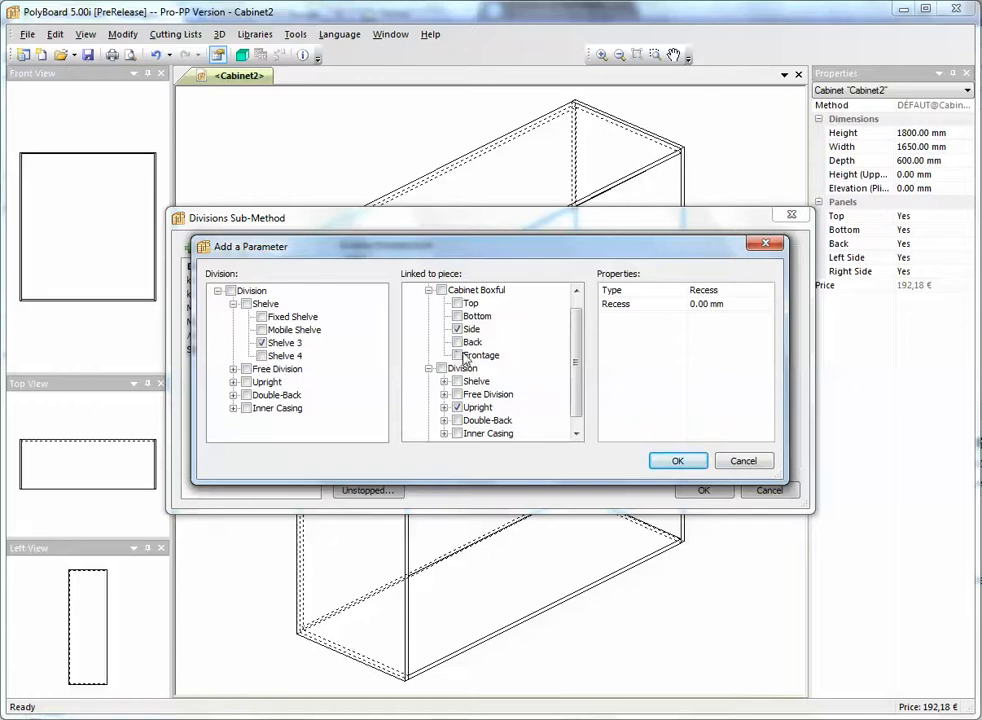
Step: Set the Shelve 3 recess to 16 mm, confirm the rule and save the sub-method
left_click(616, 304)
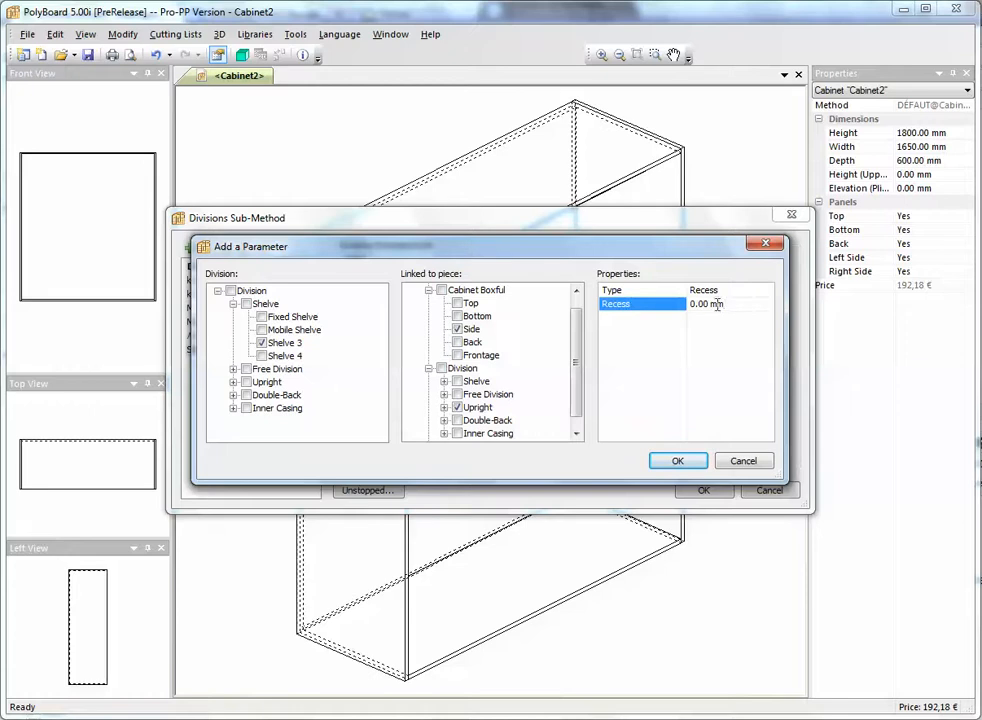
left_click(706, 304)
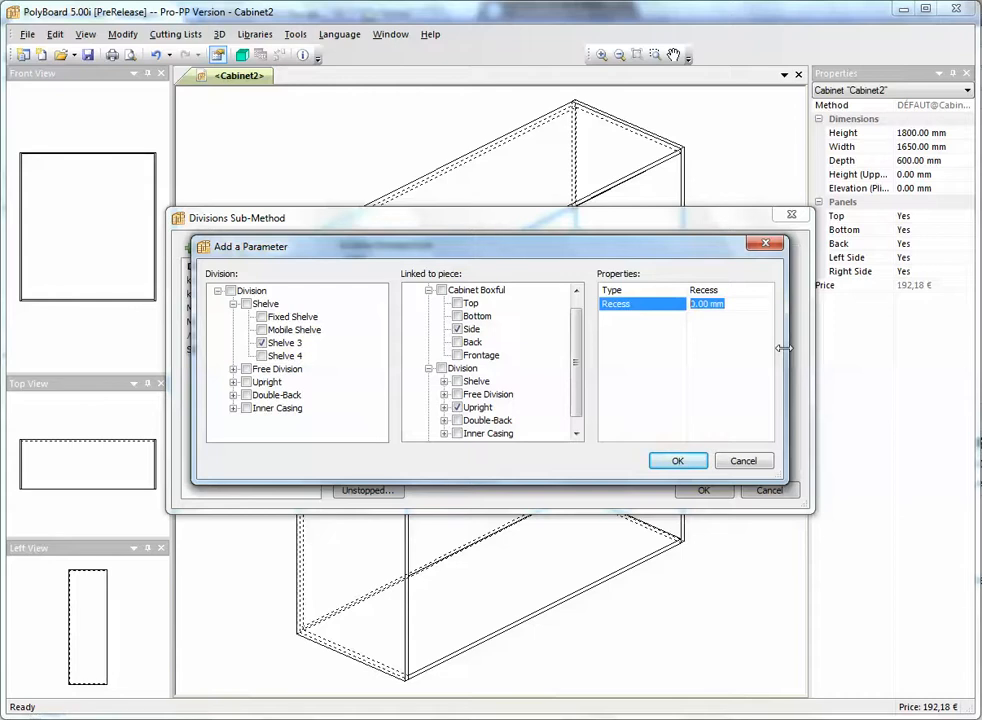
type("16")
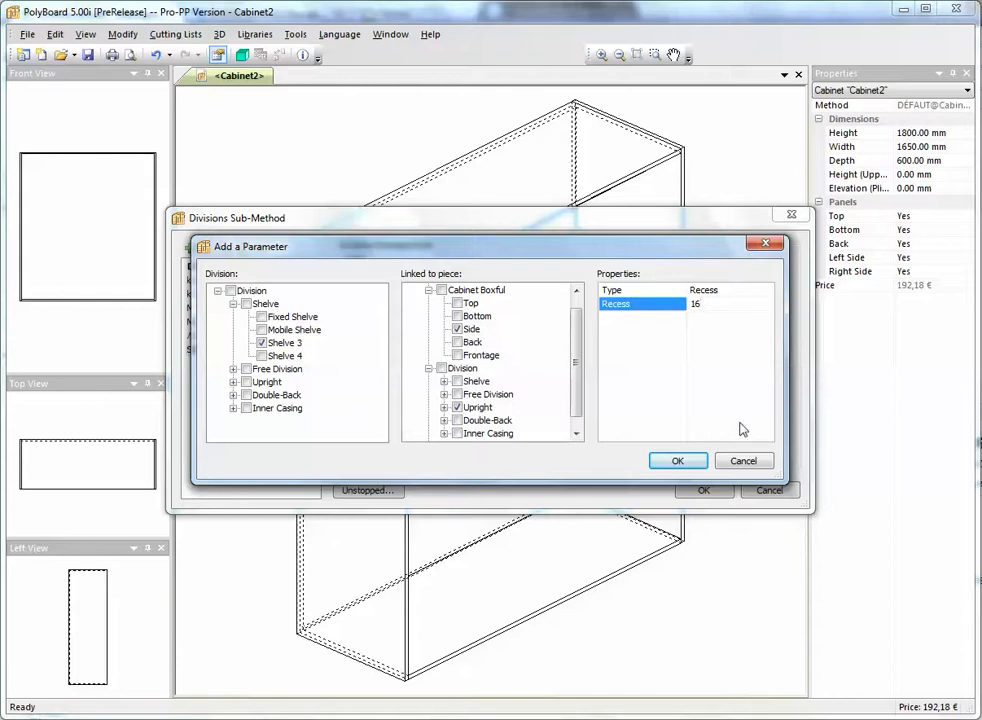
left_click(678, 460)
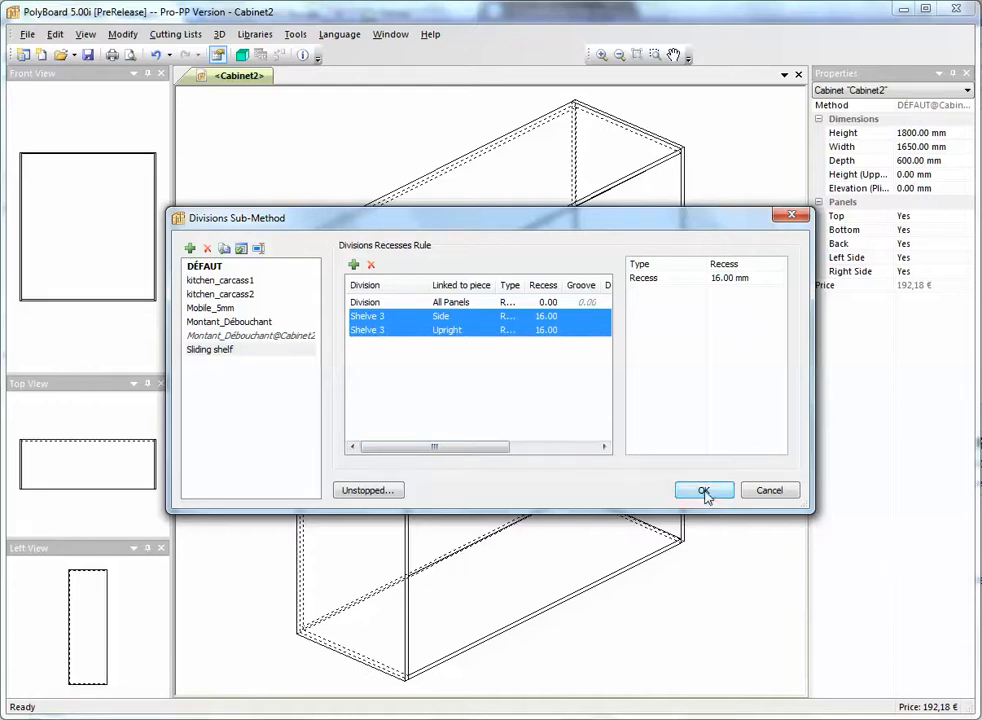
left_click(704, 490)
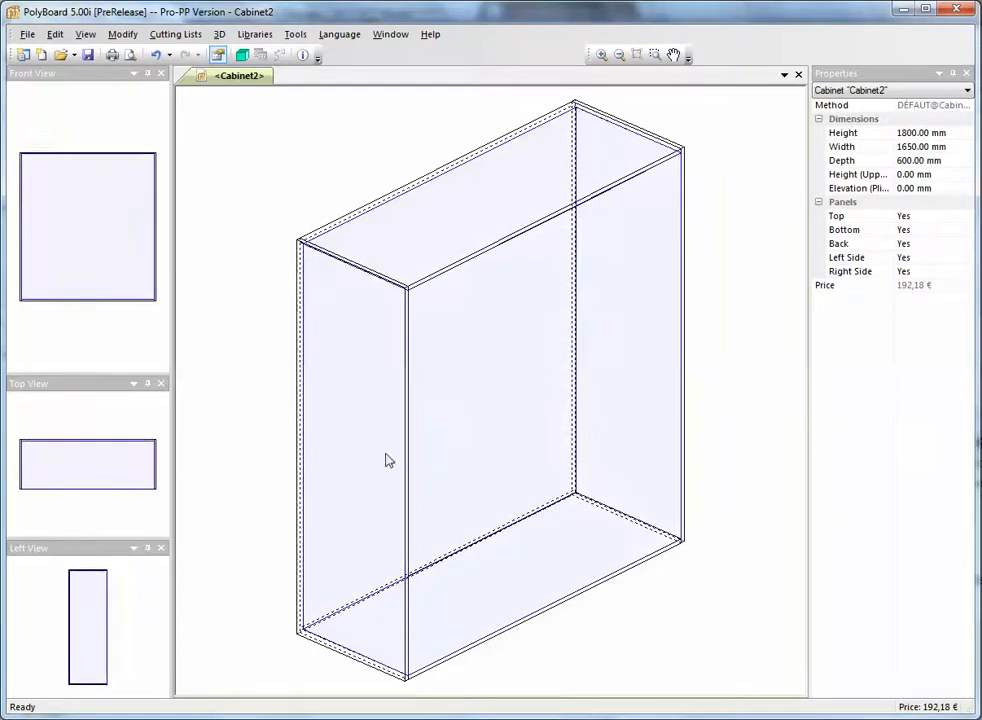
Step: Add one Shelve 3 shelf at 50% height in the cabinet zone via Add Shelves
right_click(388, 460)
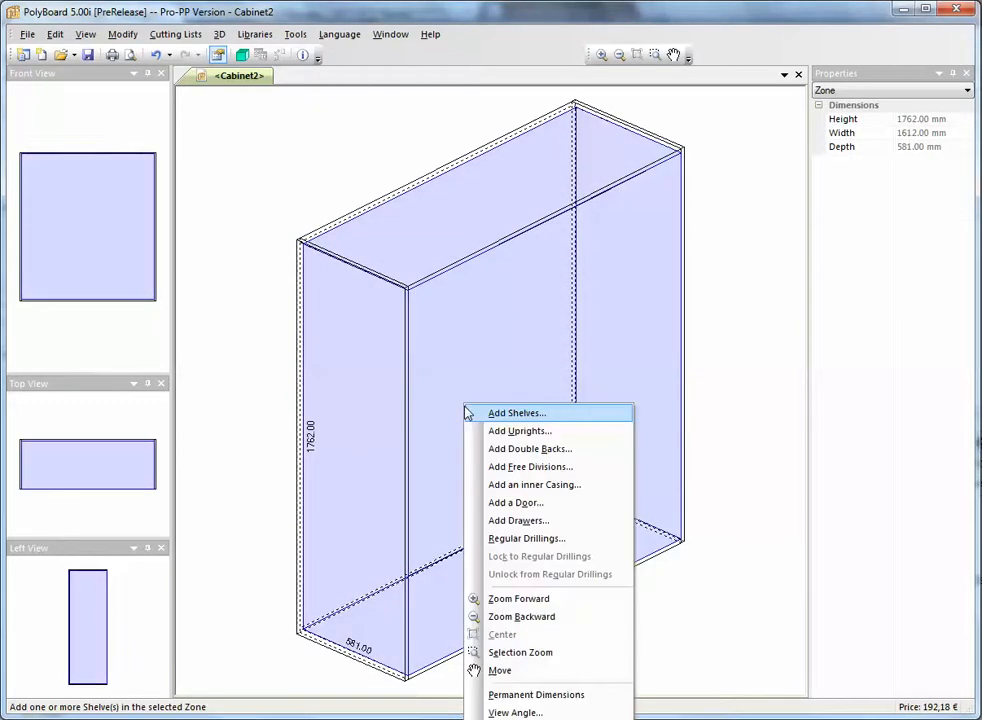
left_click(516, 412)
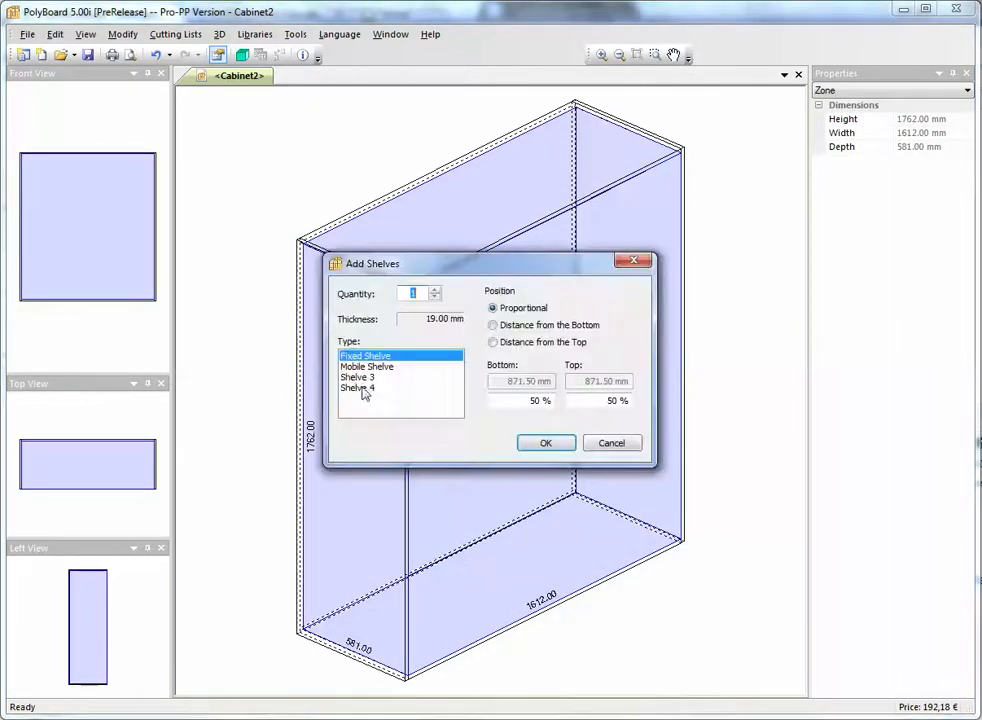
left_click(356, 376)
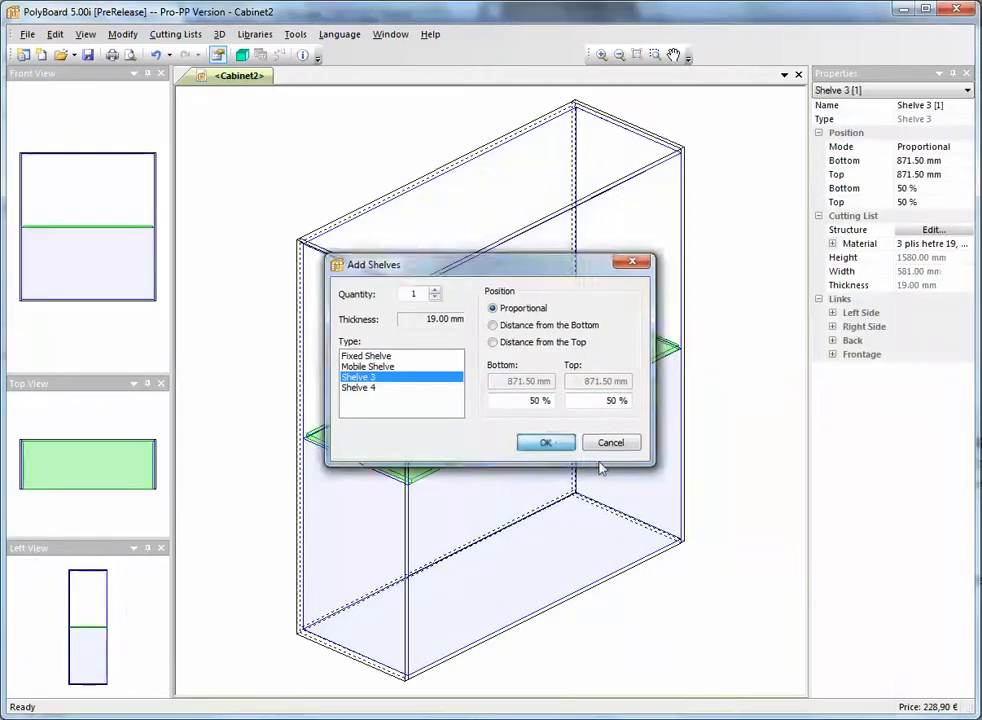
left_click(546, 442)
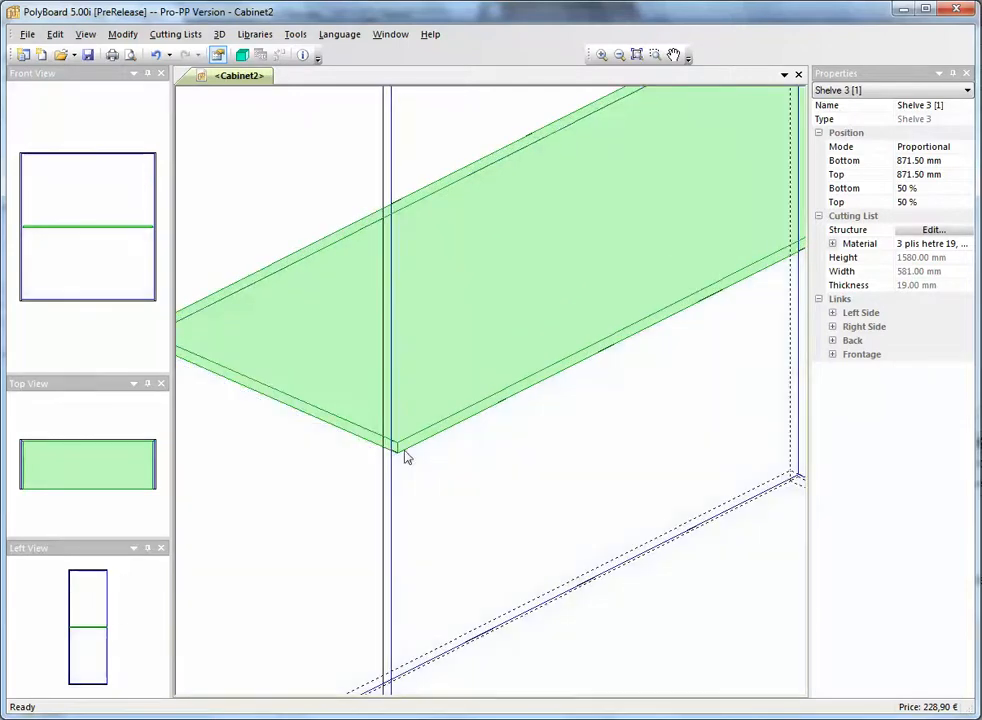
mouse_move(396, 452)
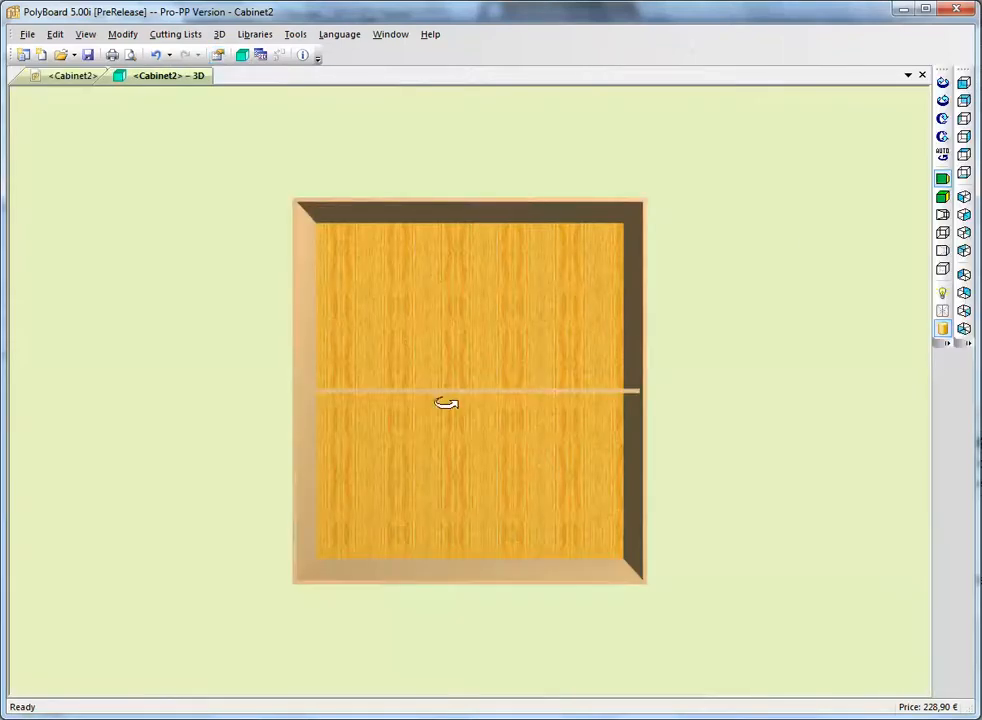
Step: Zoom in on the shelf-to-side joint in 3D, then return to the Cabinet2 drawing
left_click_drag(448, 404, 340, 452)
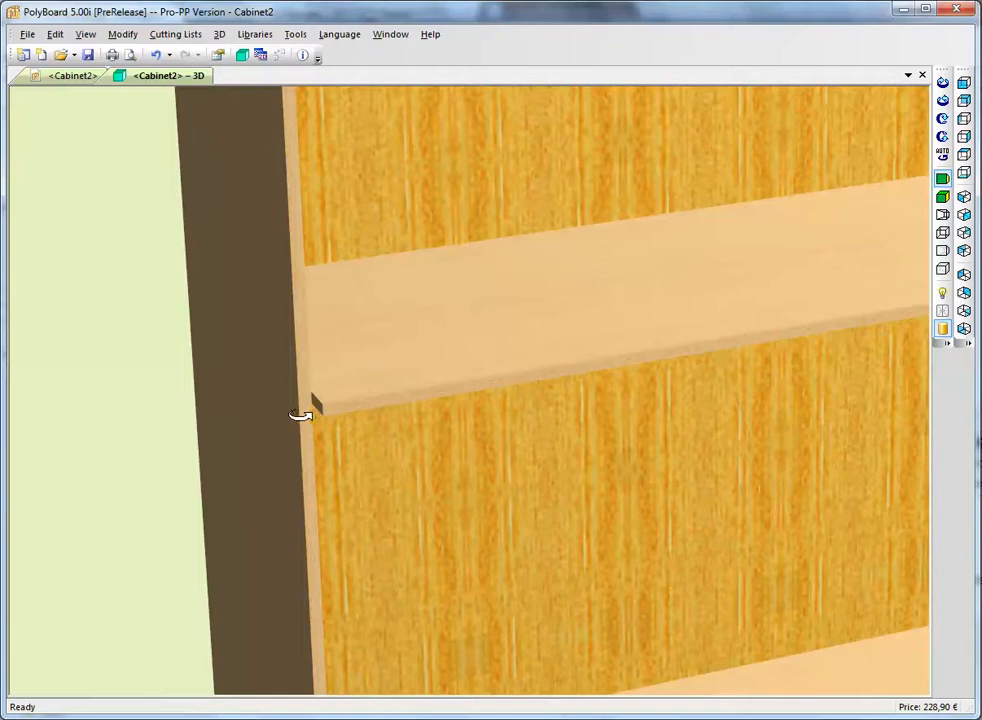
mouse_move(200, 188)
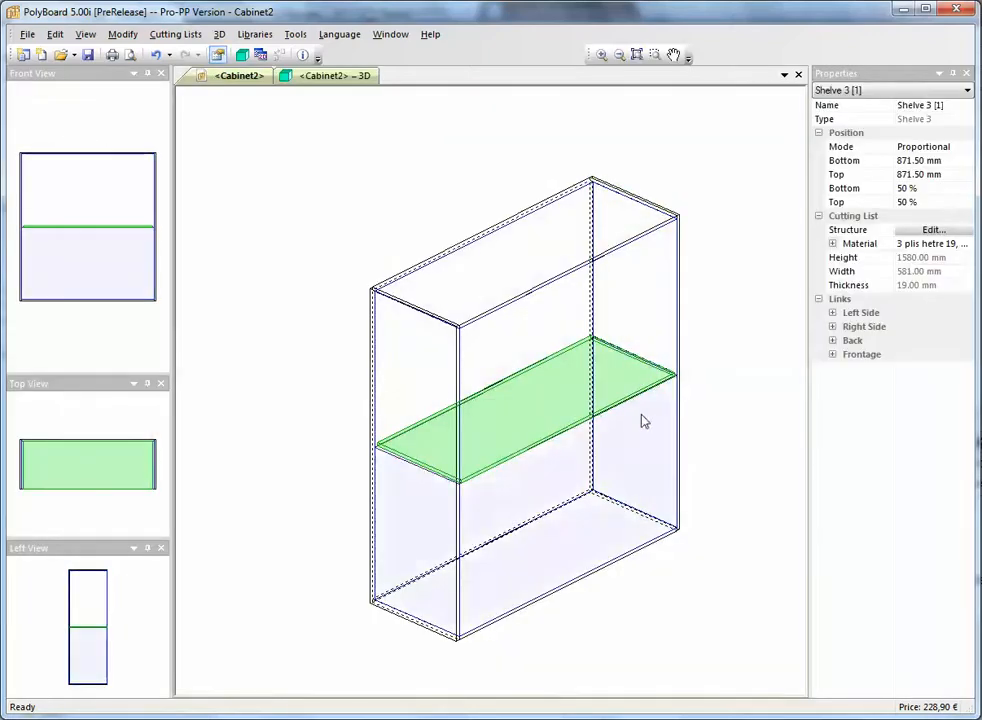
mouse_move(604, 414)
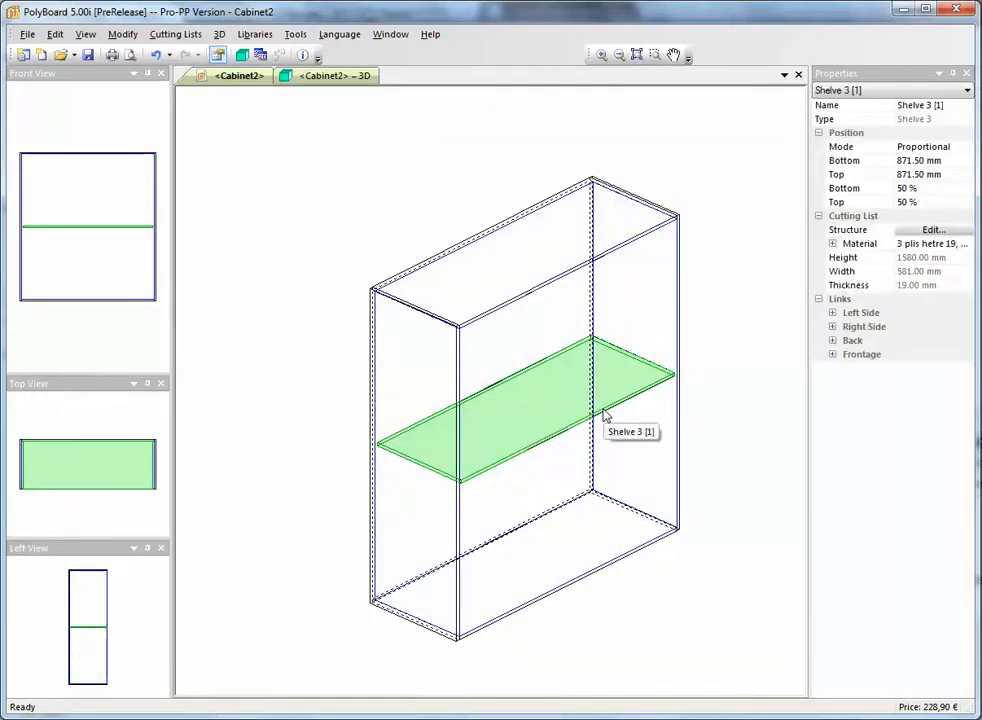
mouse_move(880, 396)
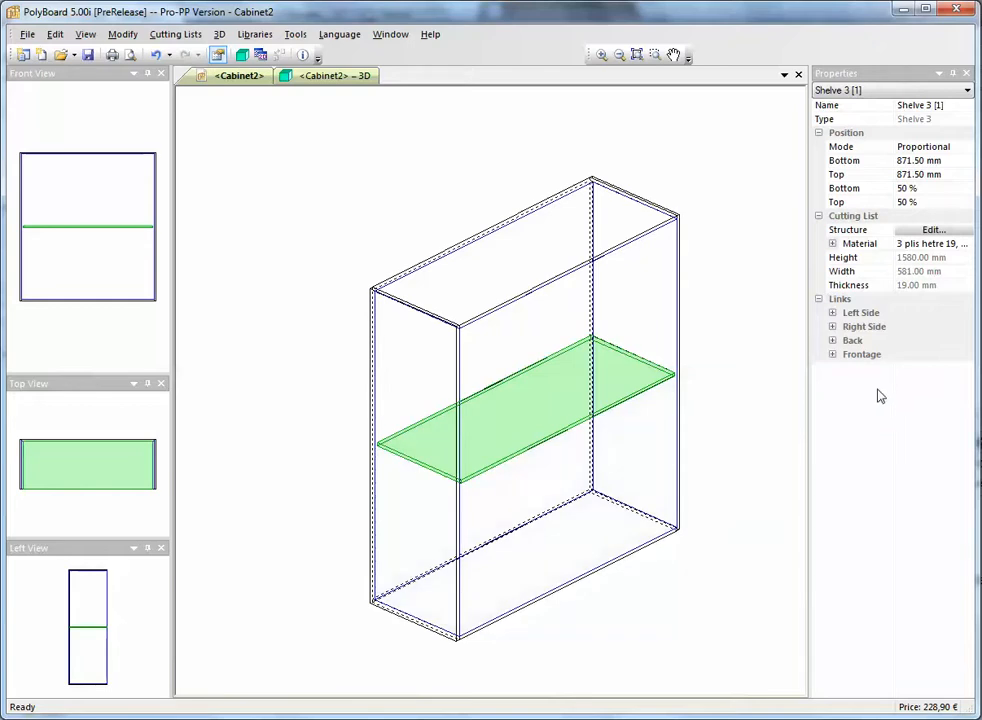
left_click(832, 312)
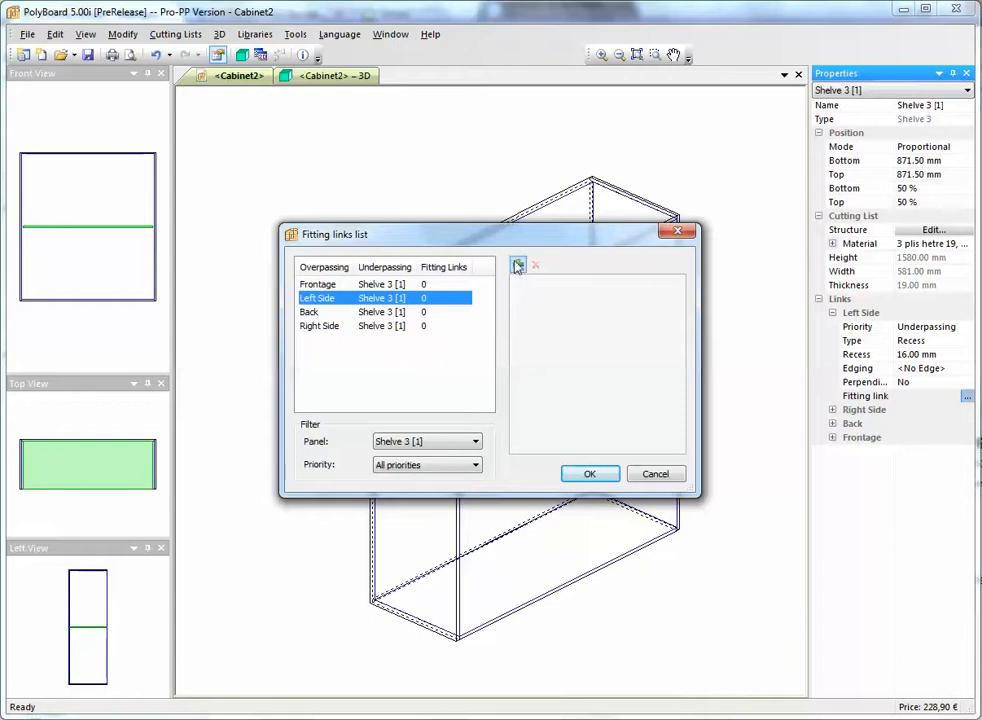
Step: Start a left-side fitting link, then cancel to leave it without a fitting
left_click(518, 264)
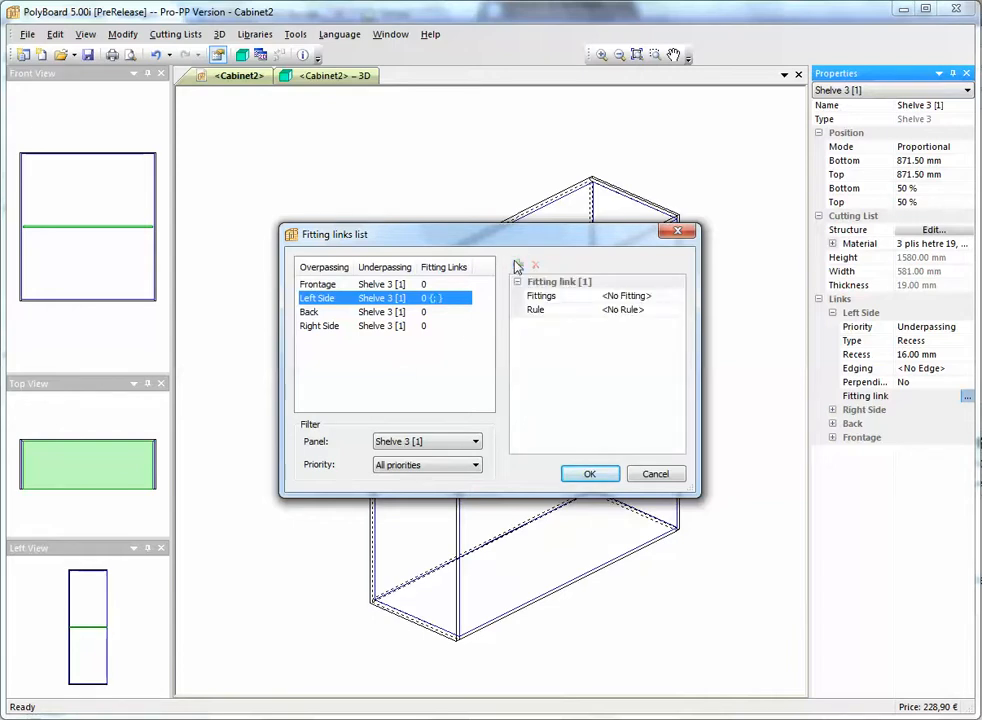
left_click(680, 296)
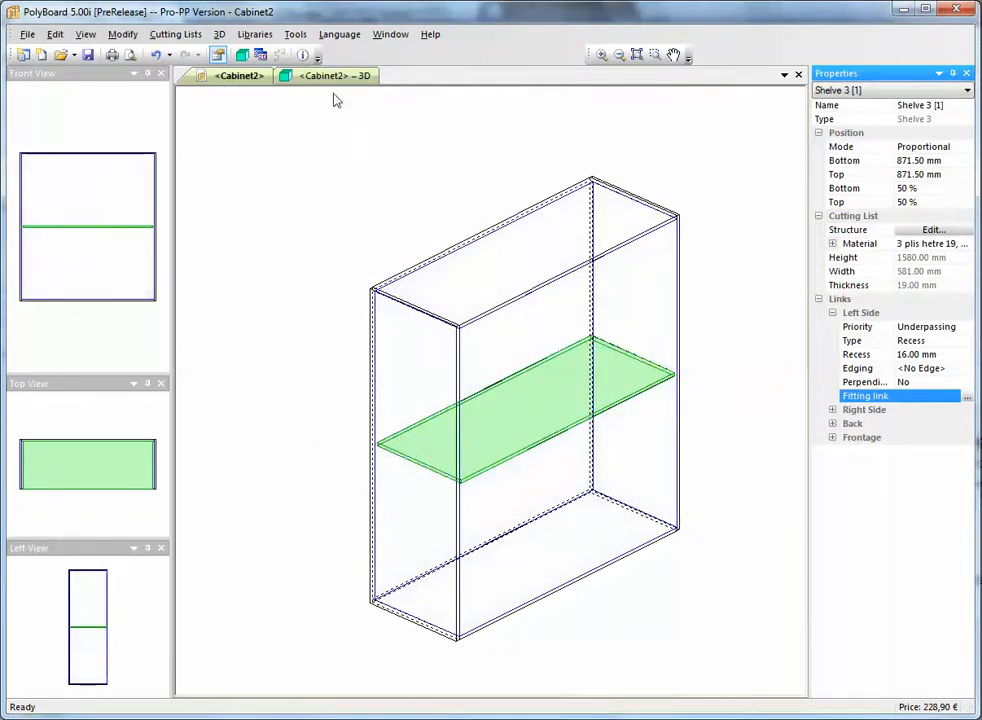
left_click(254, 34)
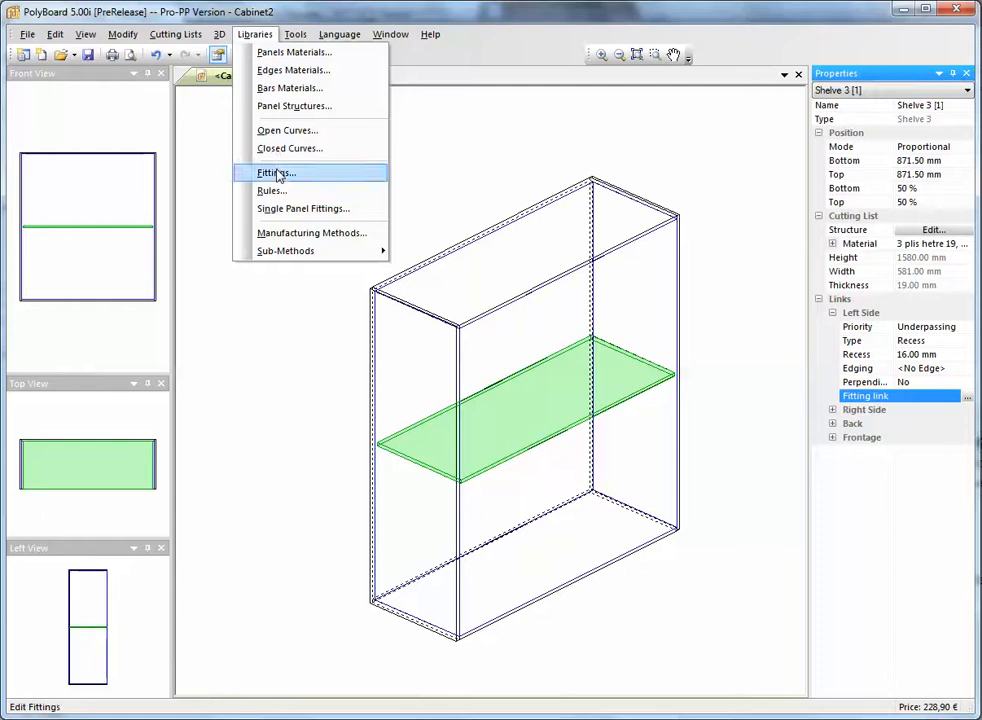
left_click(276, 172)
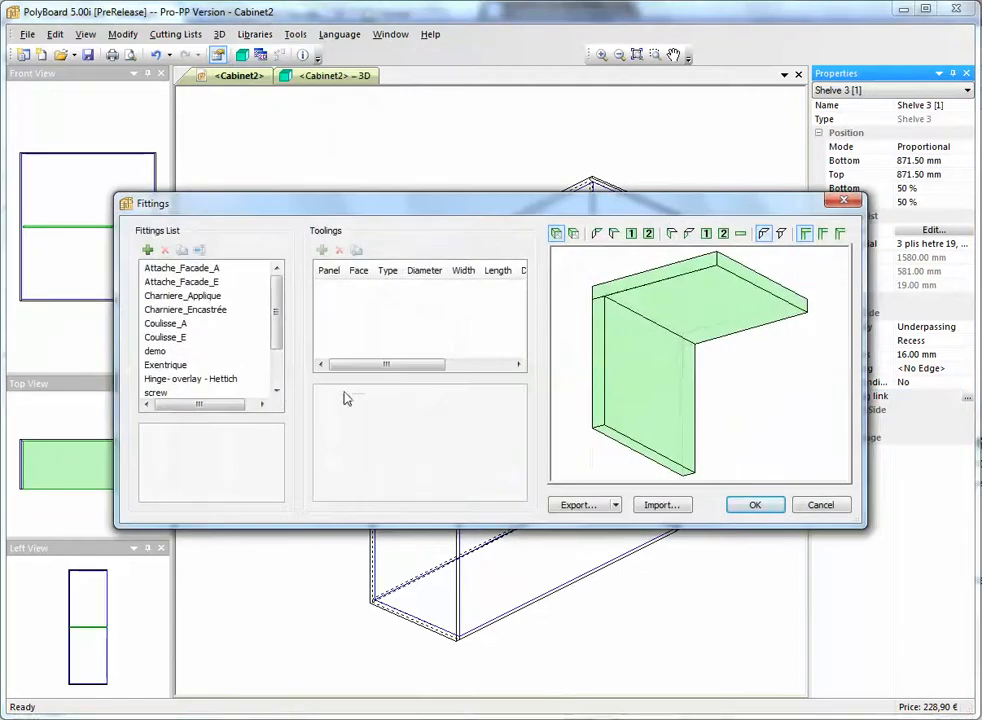
scroll("down", 3)
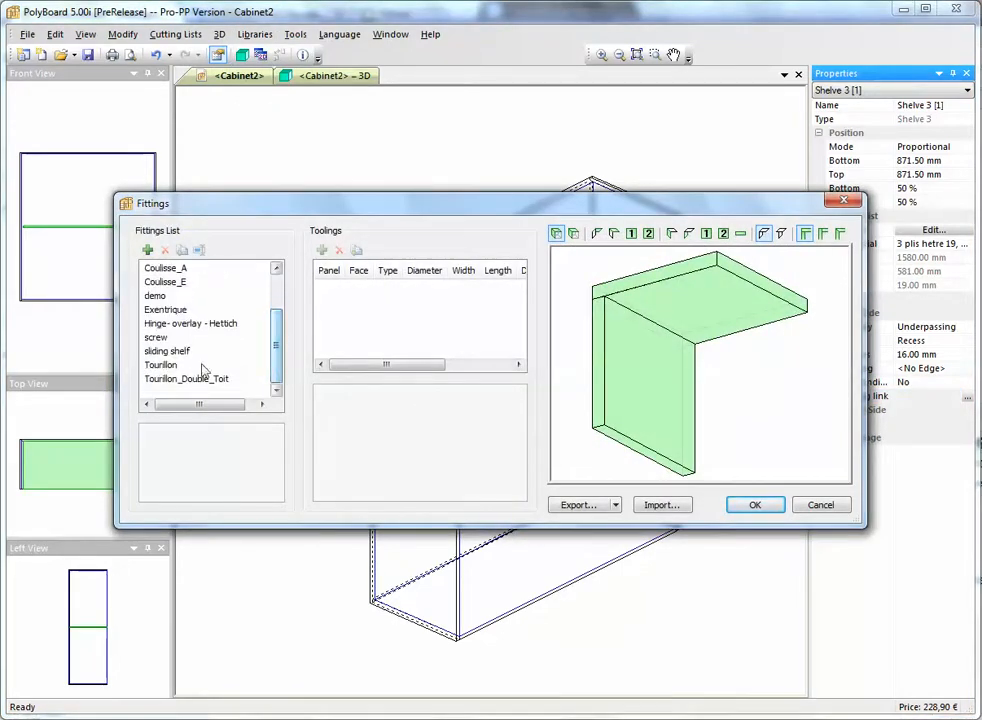
left_click(168, 352)
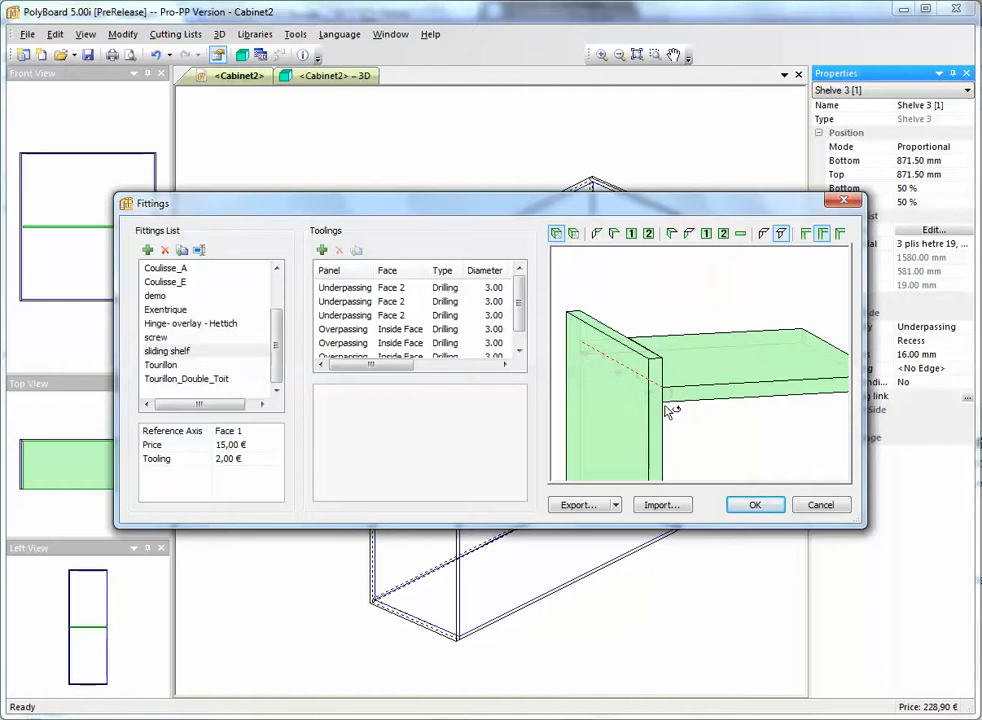
mouse_move(692, 408)
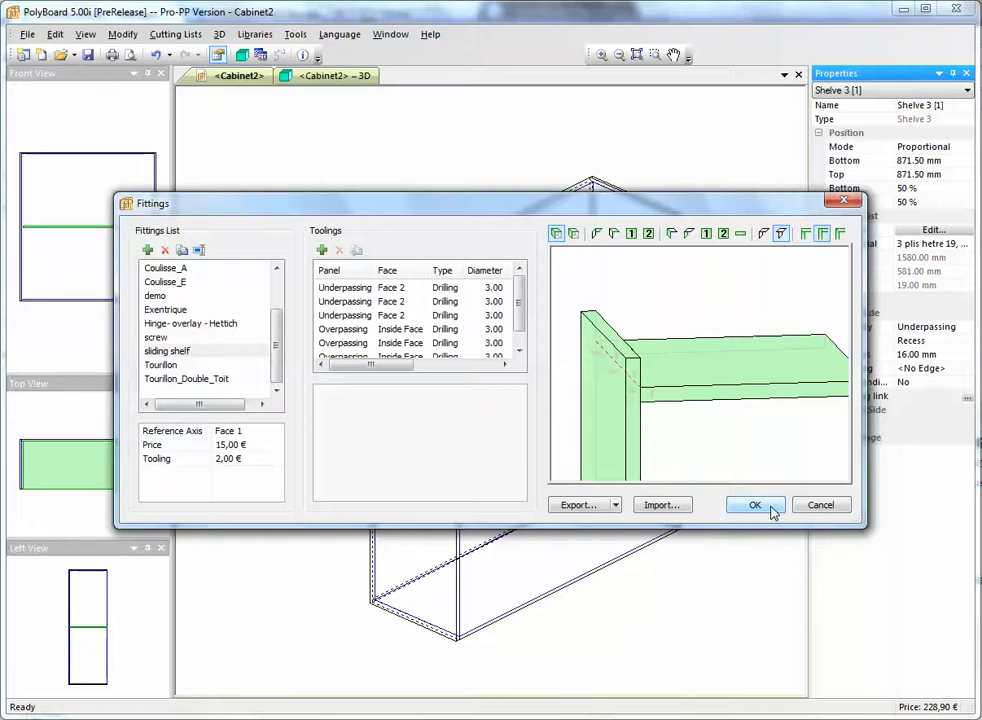
left_click(756, 504)
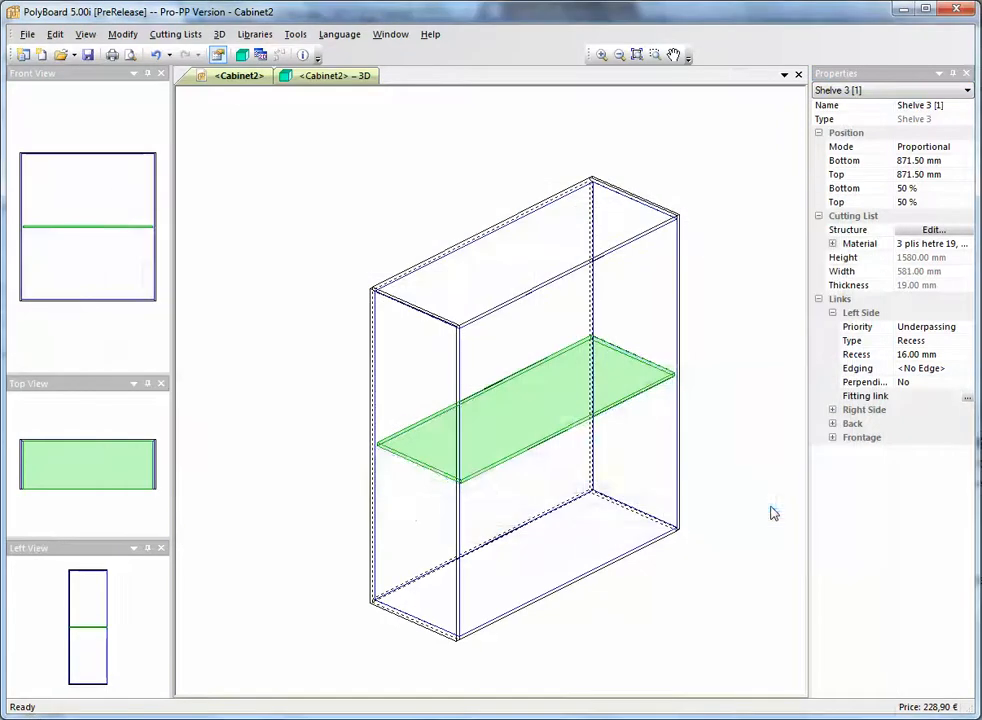
mouse_move(960, 412)
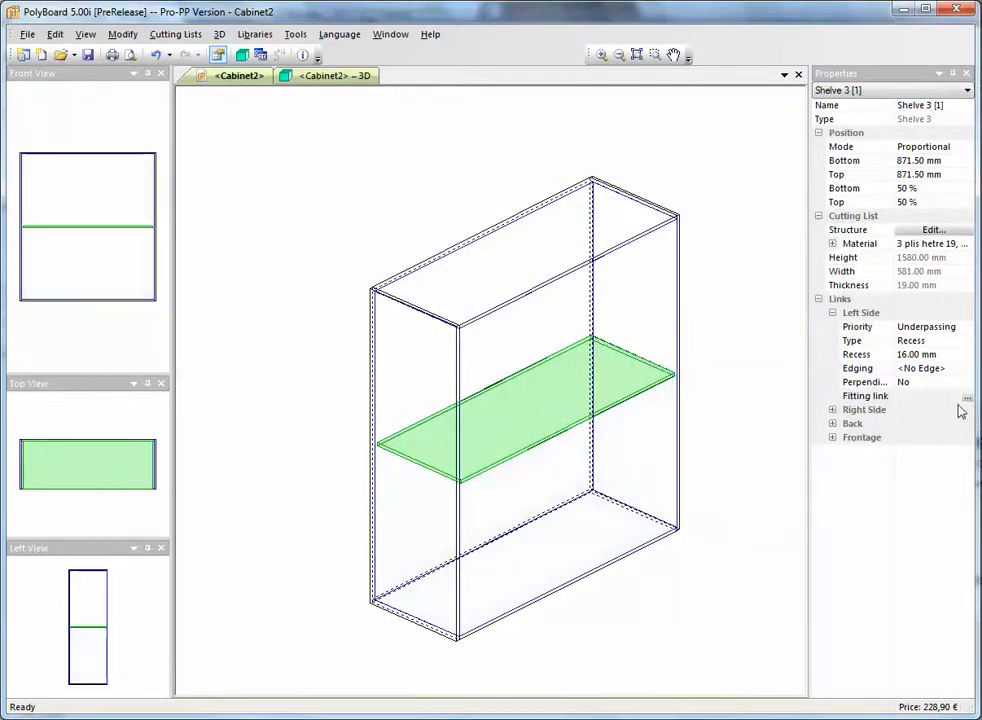
Step: Add a 'sliding shelf' fitting link with a drilling rule to the shelf's left side
left_click(966, 396)
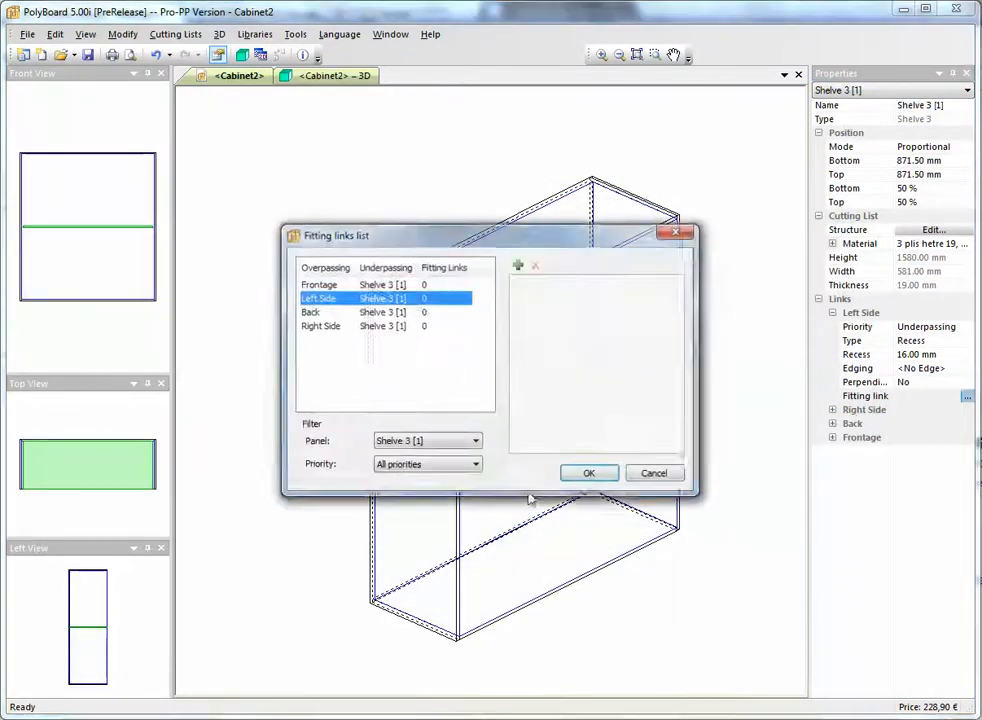
left_click(518, 264)
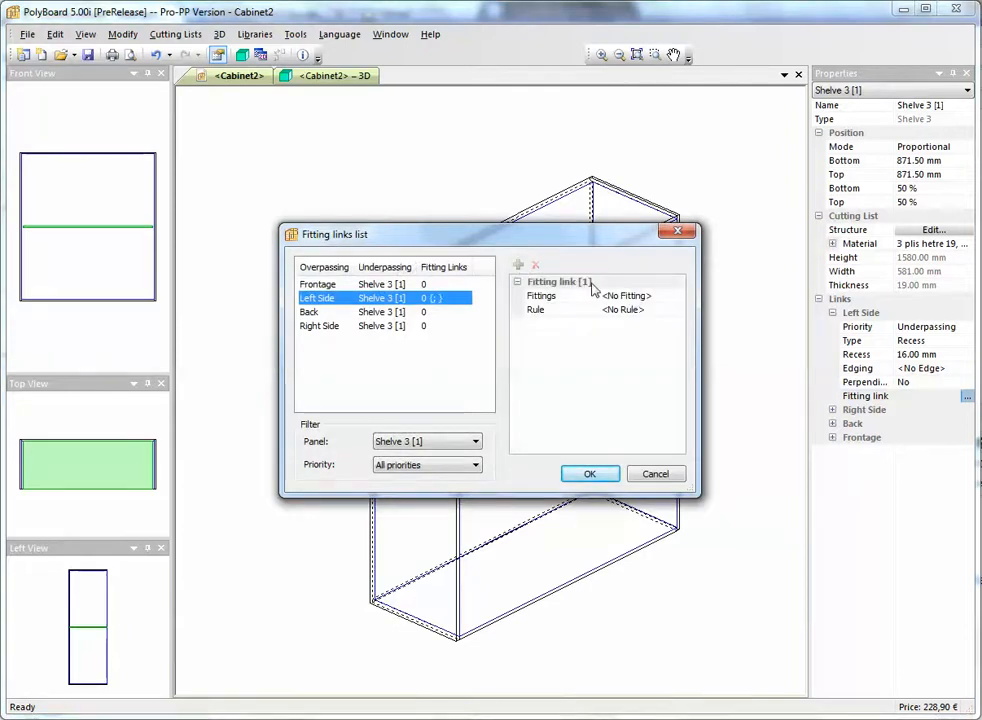
left_click(680, 296)
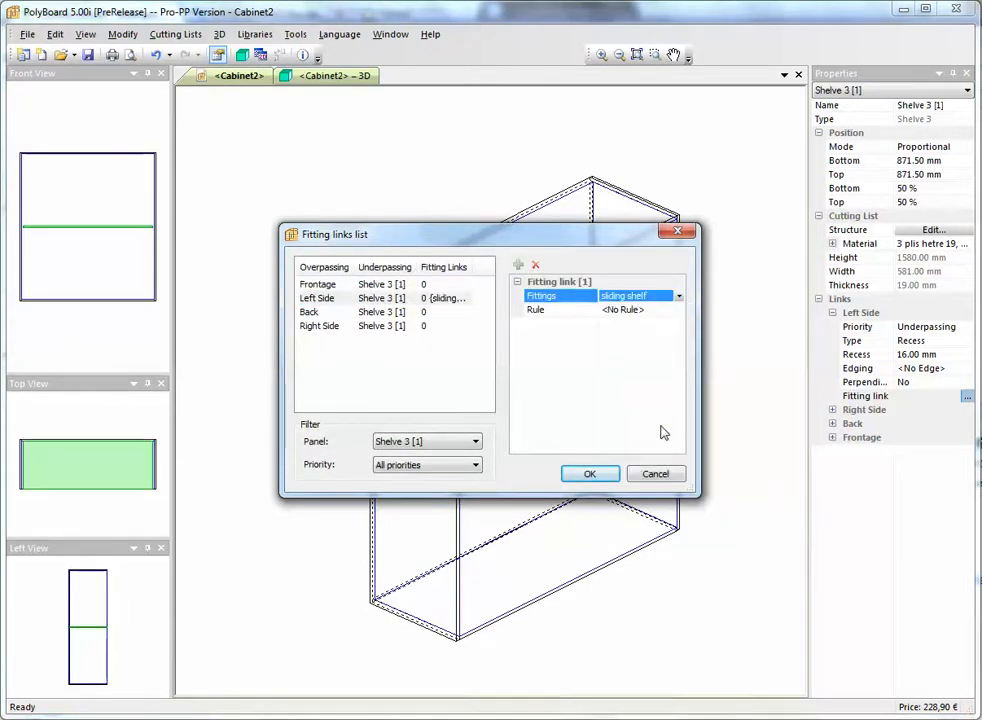
mouse_move(676, 330)
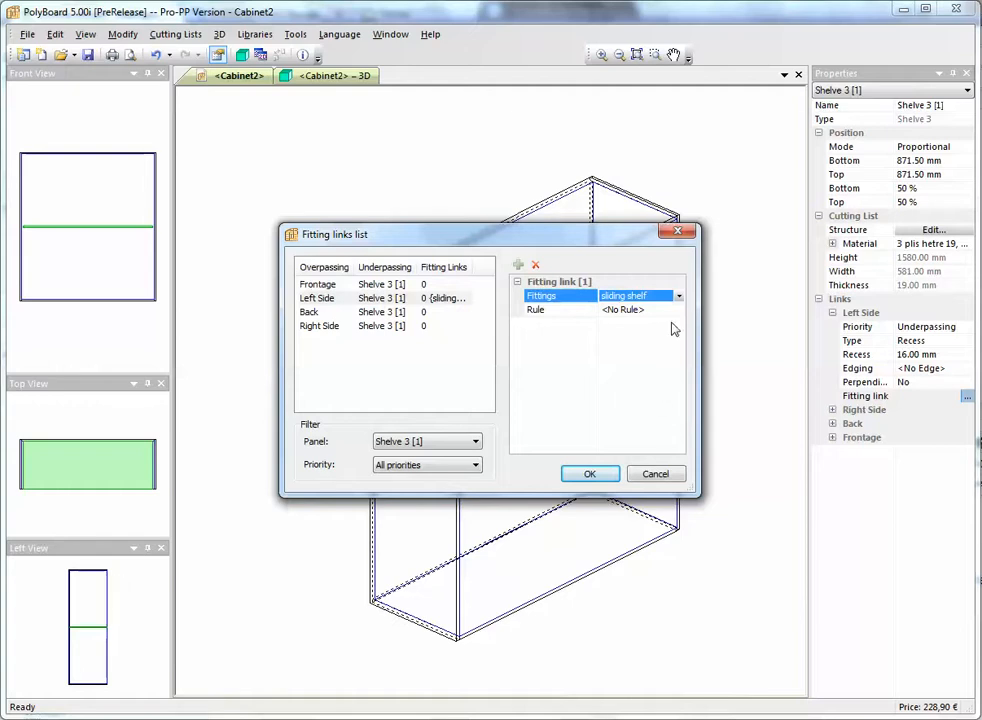
left_click(678, 308)
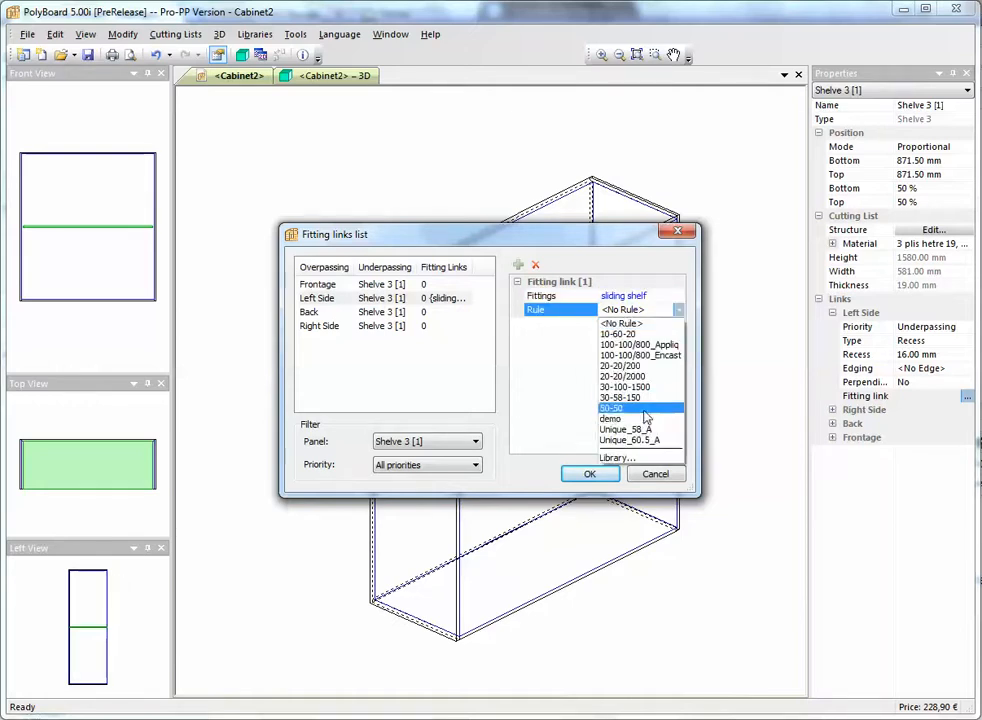
left_click(590, 472)
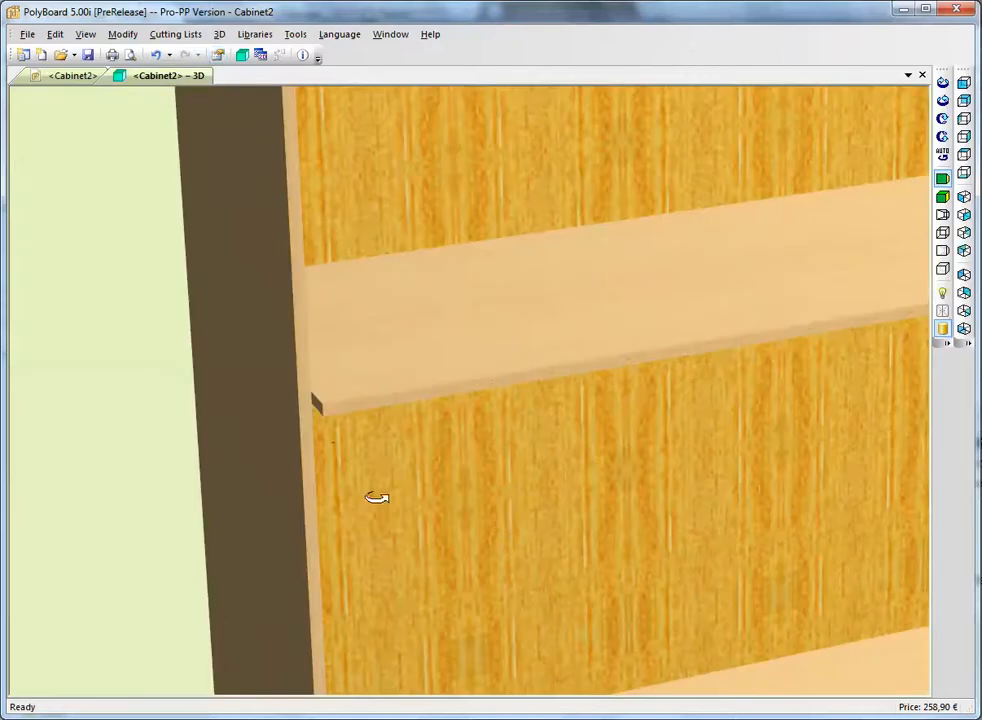
Step: View the cabinet in wireframe 3D and zoom to the shelf's left-end drillings
left_click(944, 252)
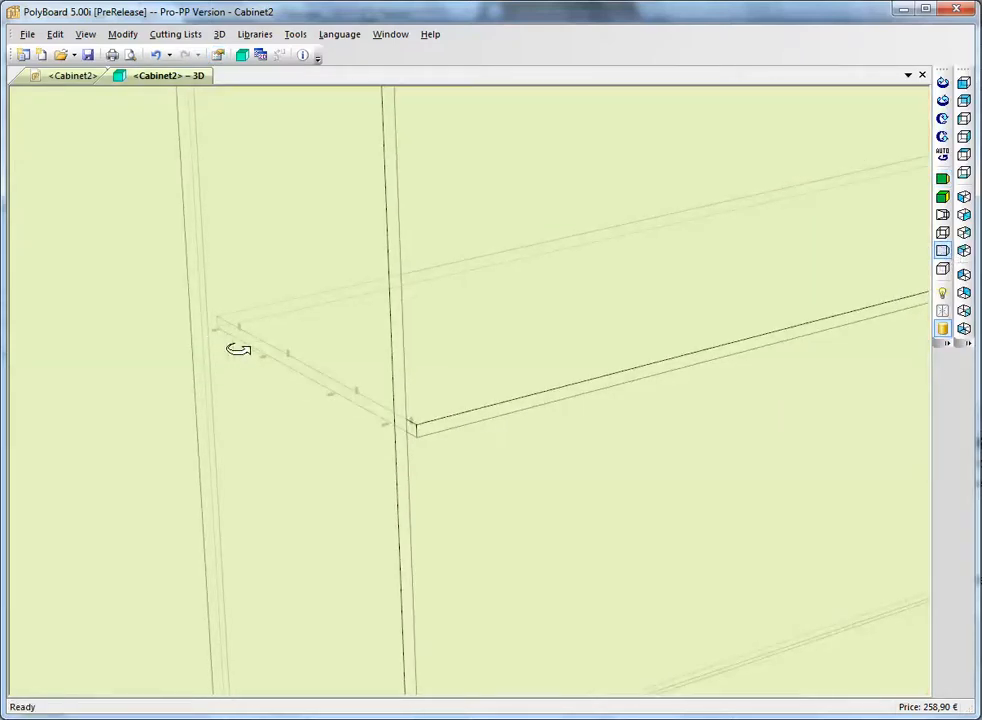
left_click_drag(238, 348, 248, 442)
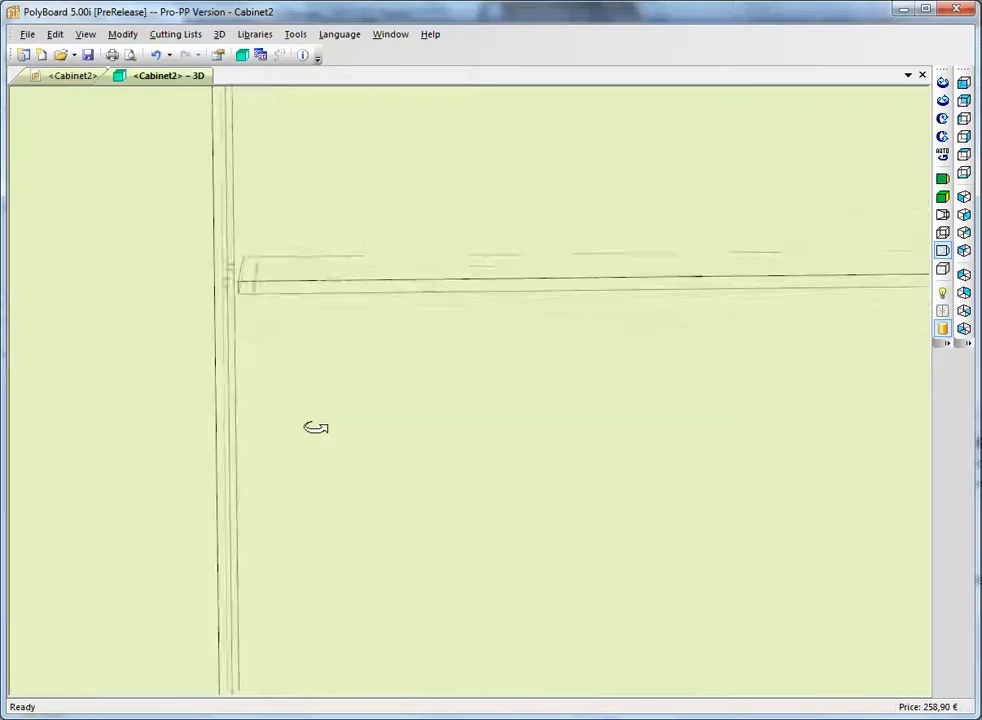
left_click_drag(316, 428, 496, 466)
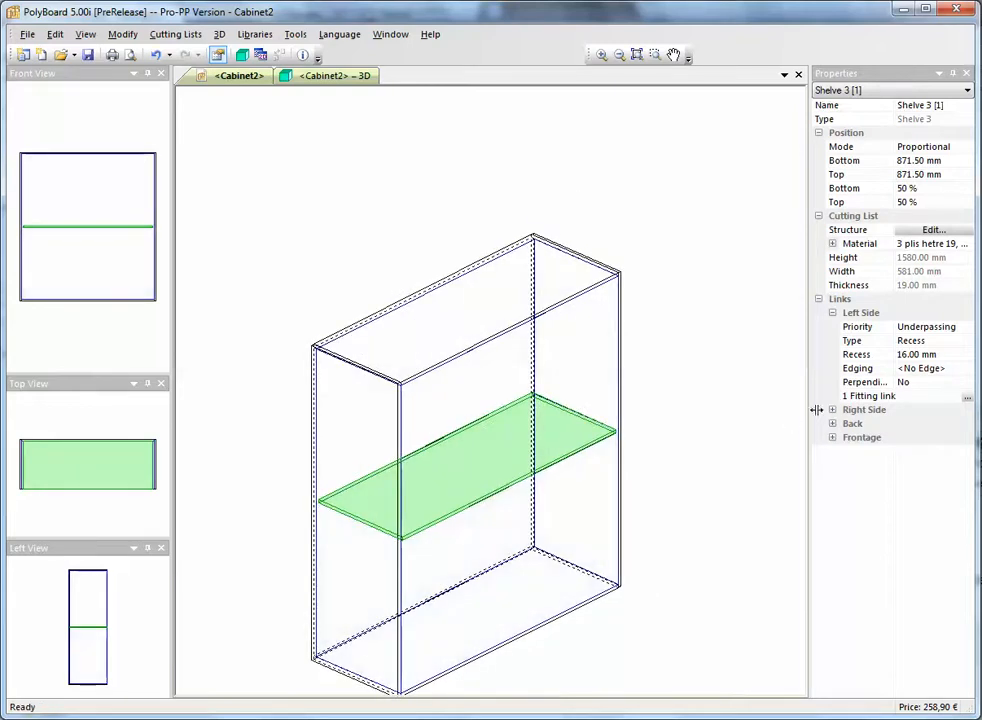
Step: Add a fitting link with the chosen fitting to the shelf's right side
left_click(968, 398)
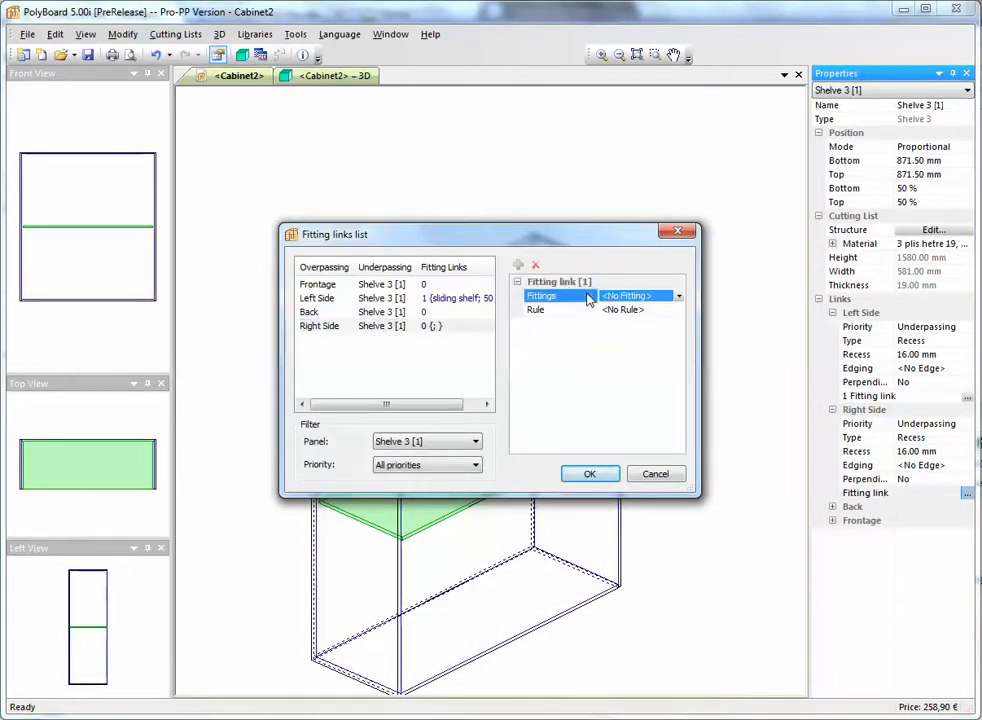
left_click(678, 296)
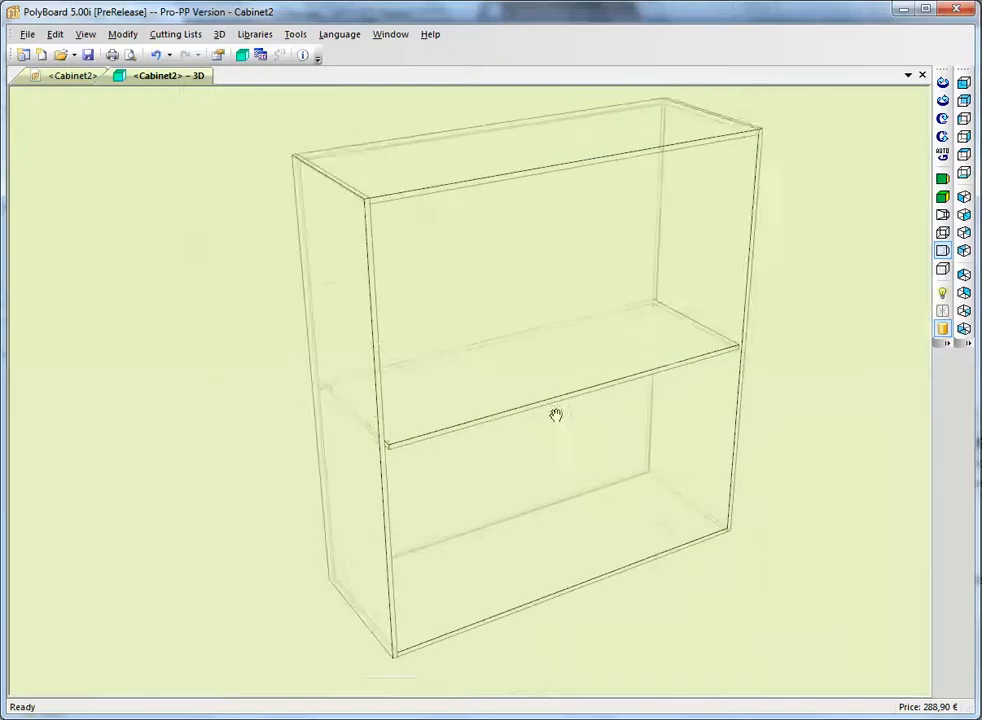
Step: Zoom the 3D wireframe in on the shelf to inspect its drillings
left_click_drag(556, 414, 480, 448)
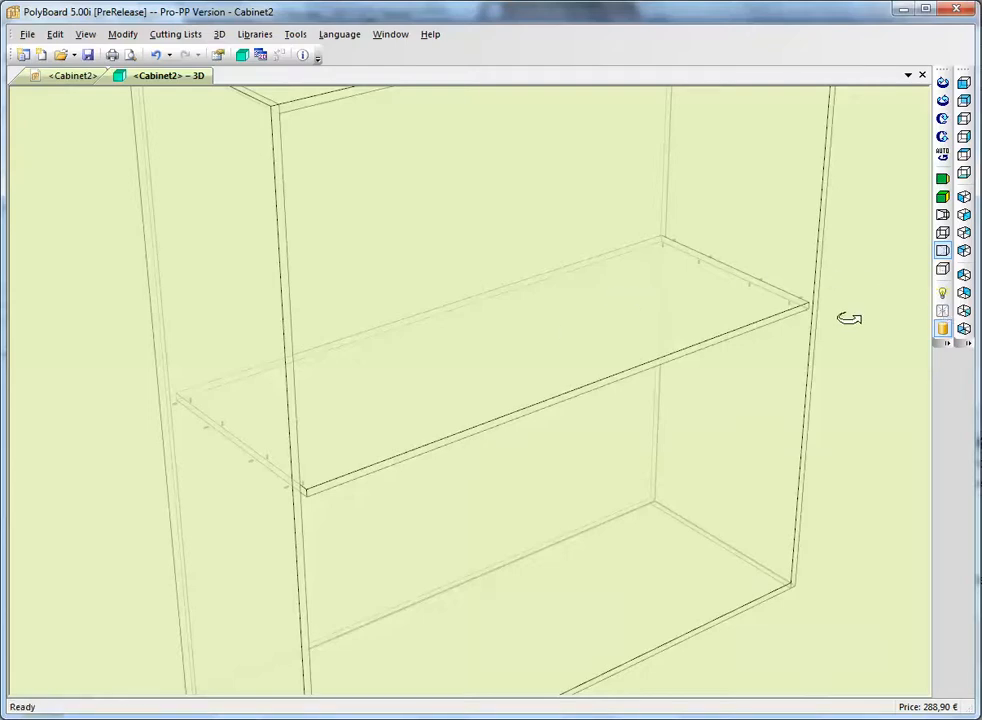
mouse_move(280, 544)
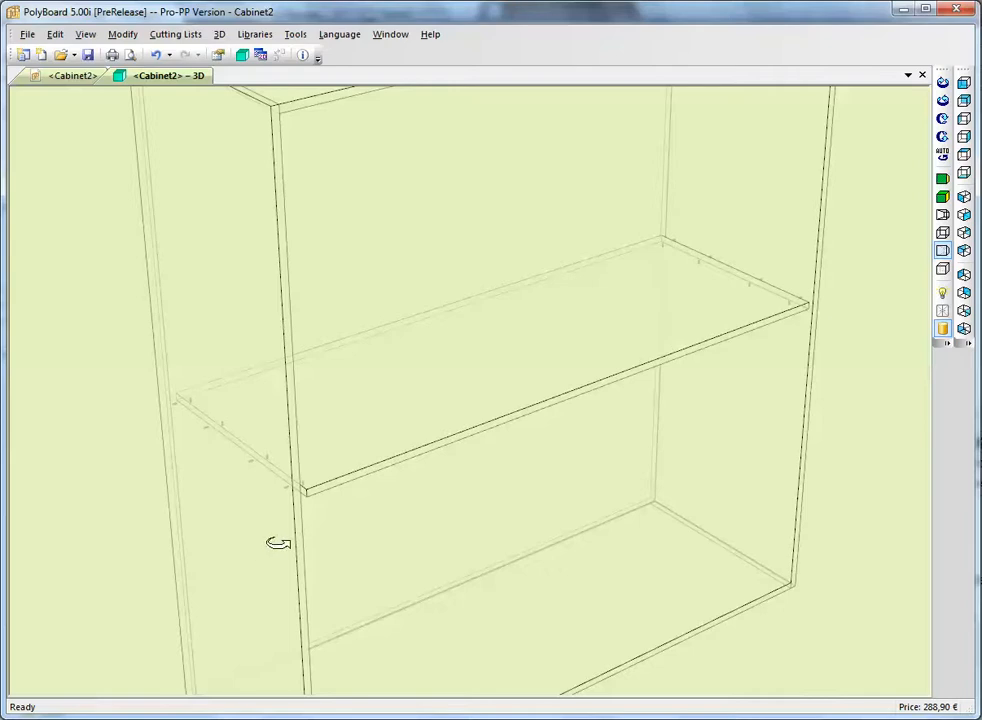
mouse_move(270, 510)
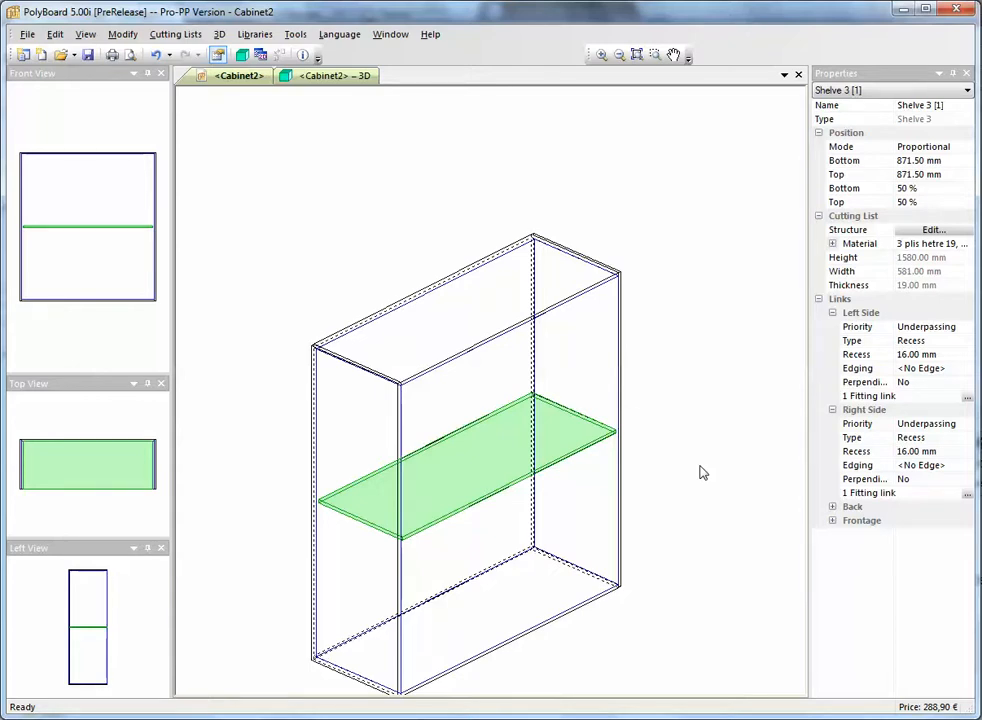
mouse_move(640, 540)
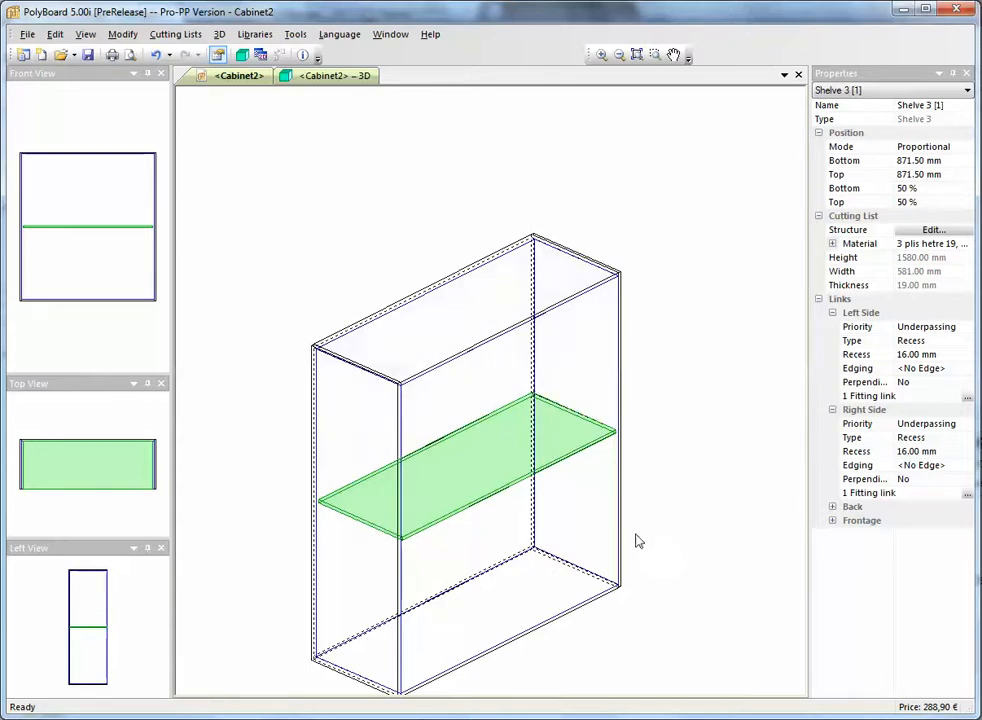
Step: Add drawers to the upper zone with only a drawer bottom and 16 mm lateral slack as inner elements
right_click(470, 404)
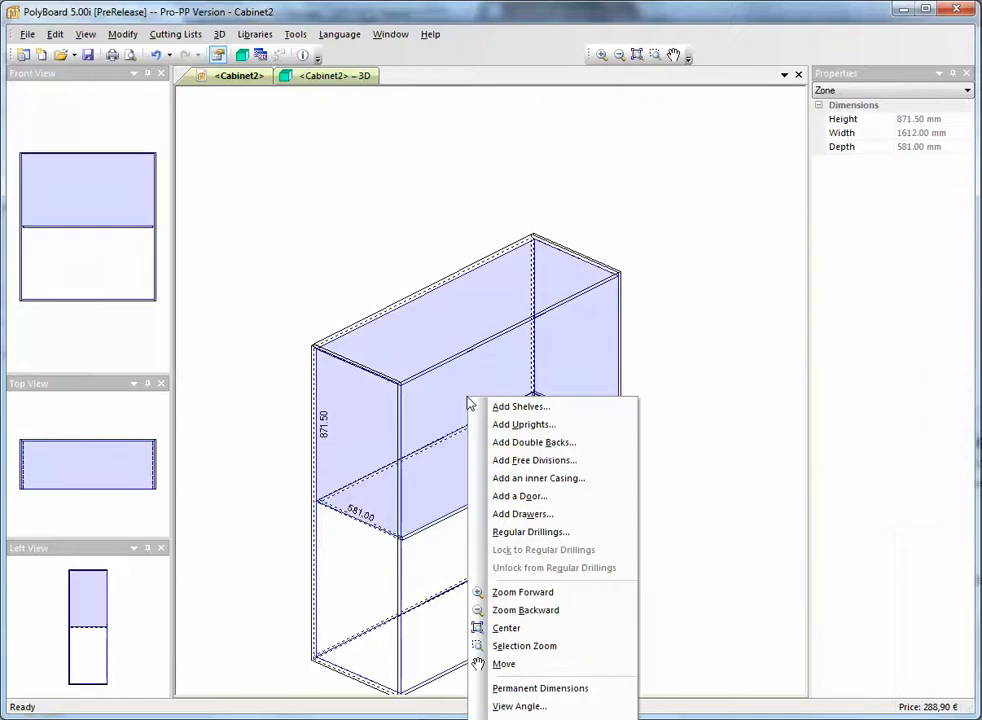
left_click(522, 512)
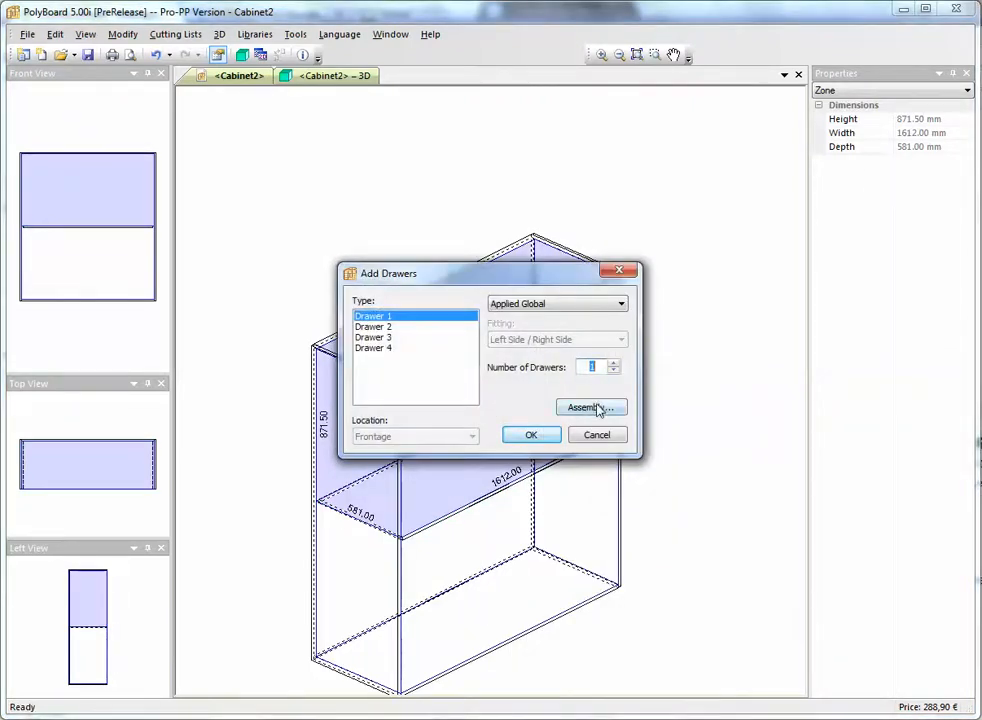
left_click(588, 408)
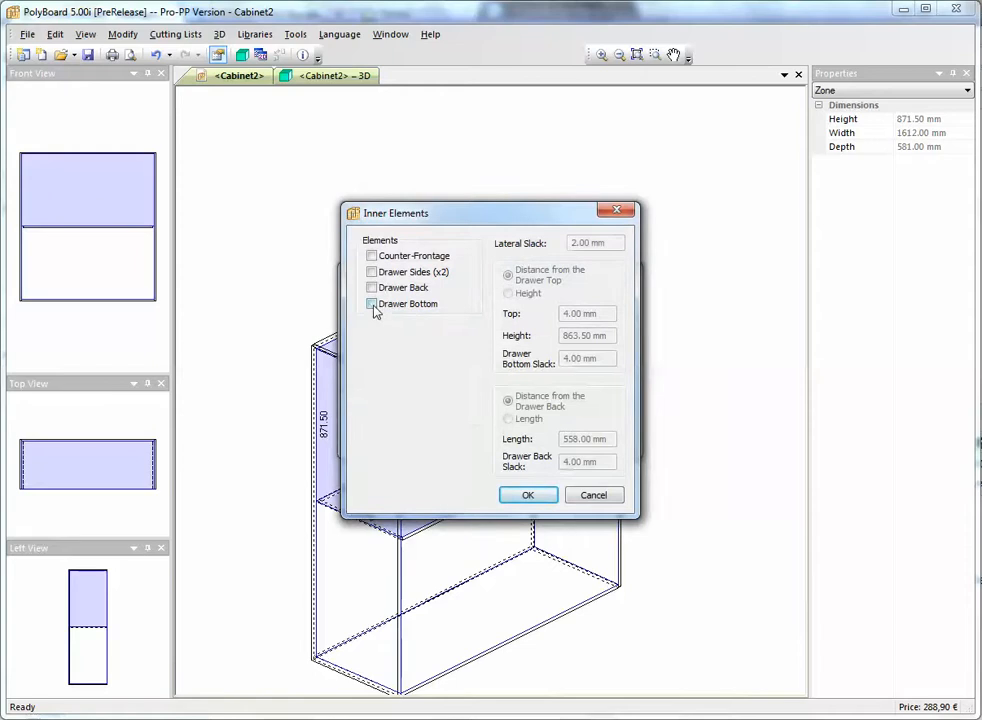
left_click(372, 304)
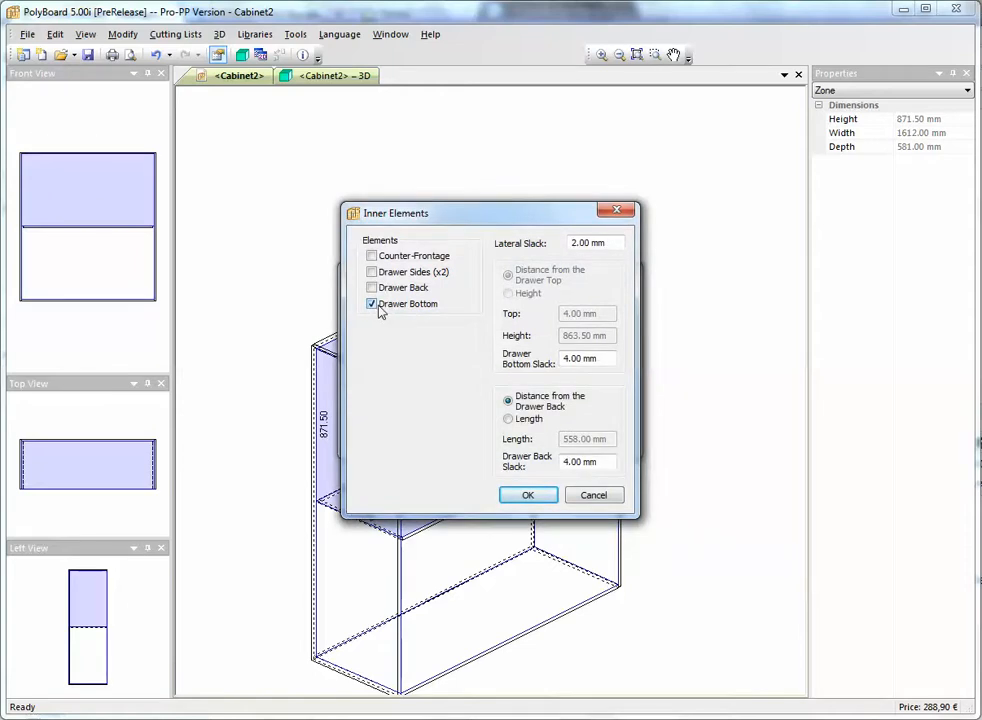
mouse_move(540, 252)
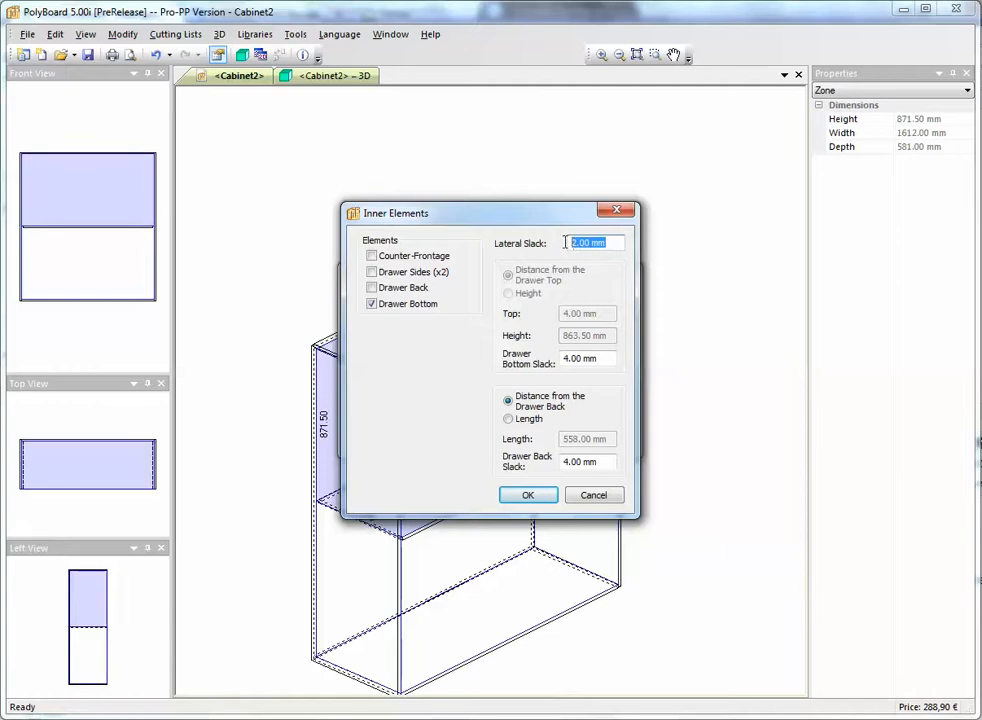
type("16")
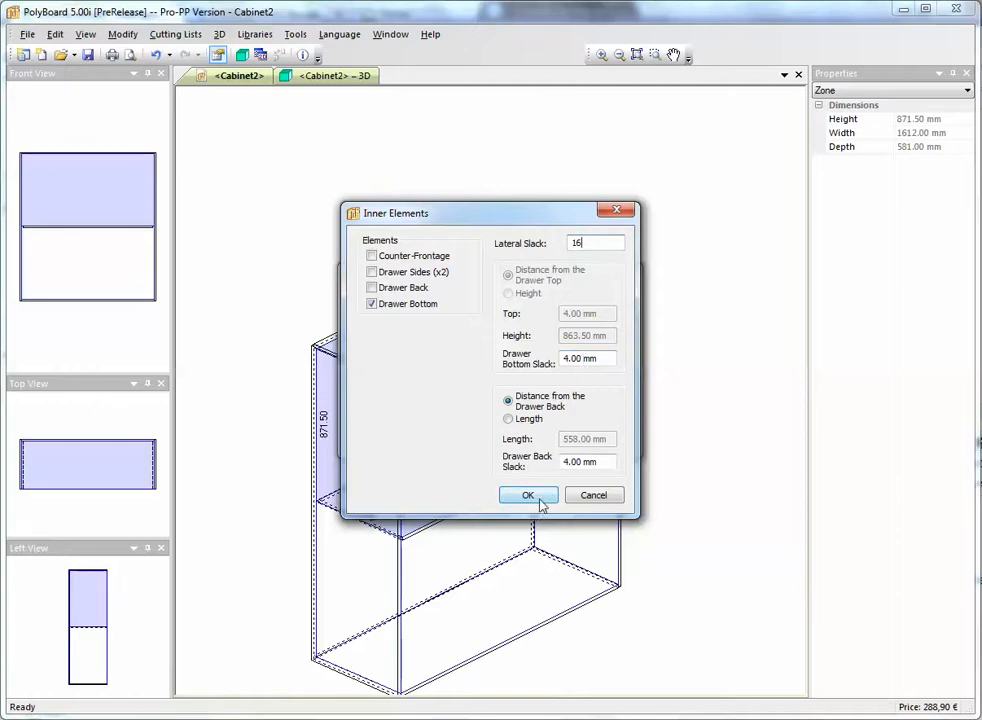
left_click(528, 496)
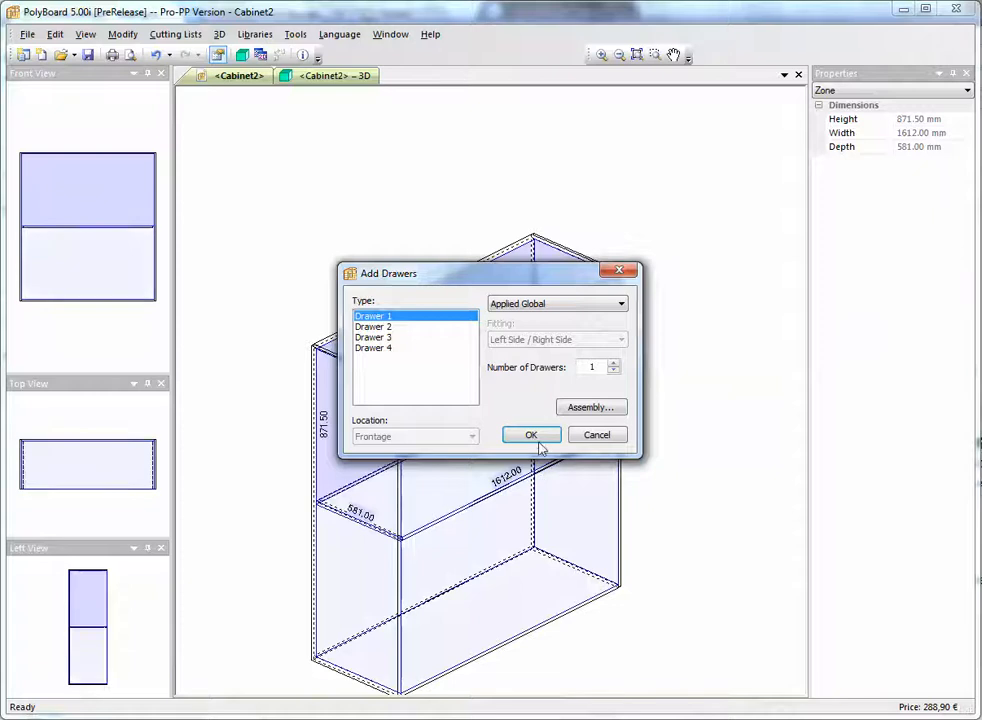
Step: Confirm one drawer in the upper zone and orbit the 3D view around it
left_click(532, 434)
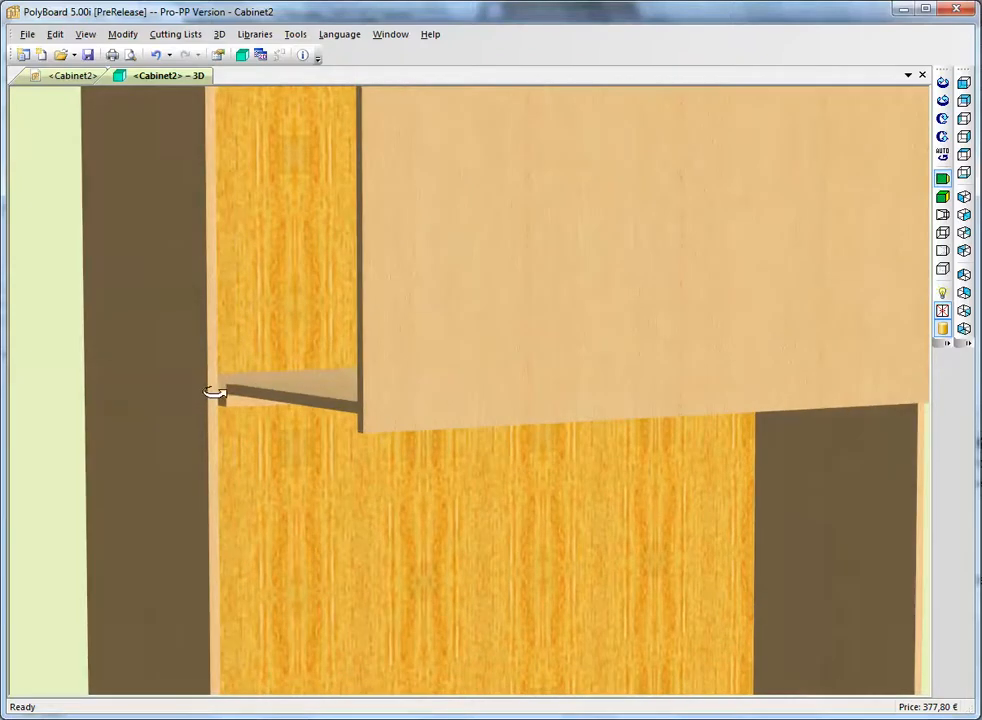
left_click_drag(216, 390, 518, 436)
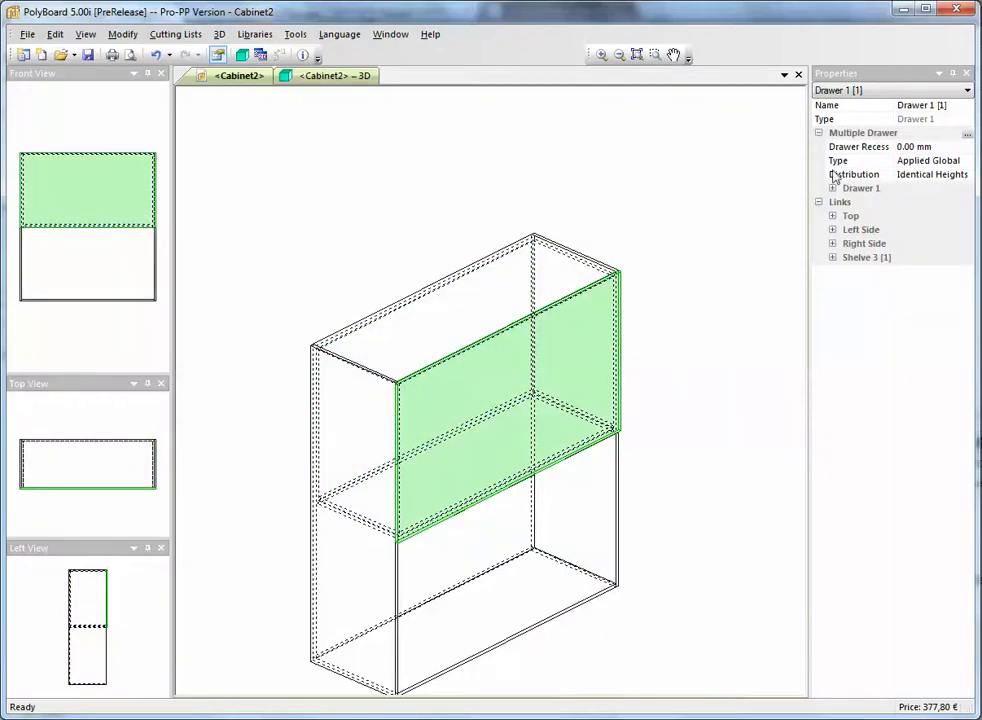
Step: Expand Drawer 1's properties and browse its material list, keeping three-ply beech 19 mm
left_click(832, 188)
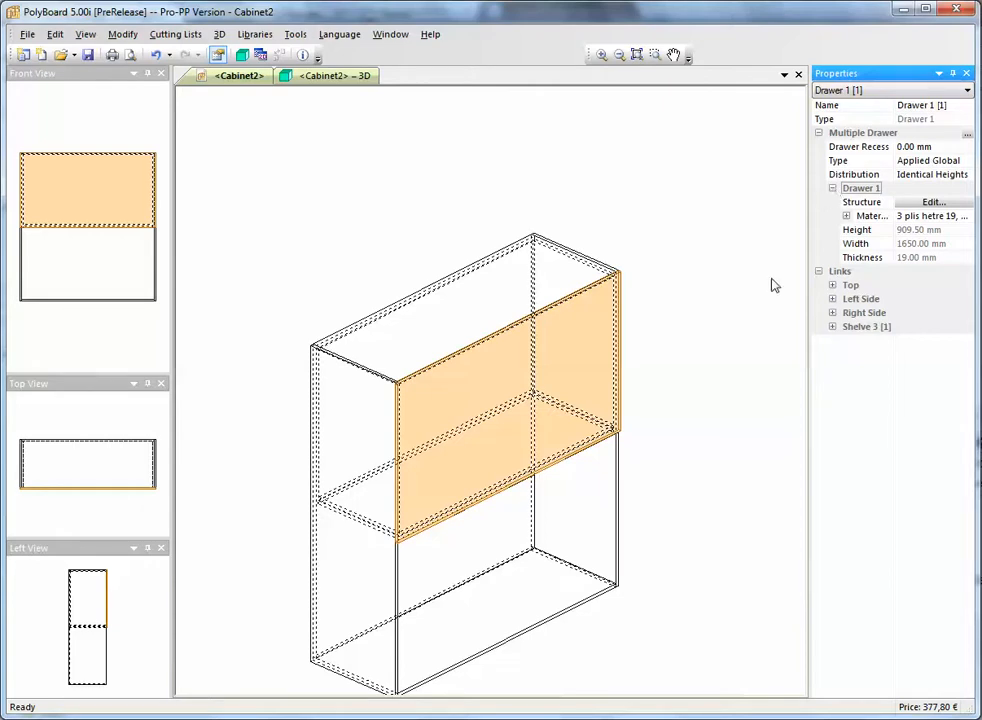
left_click(870, 216)
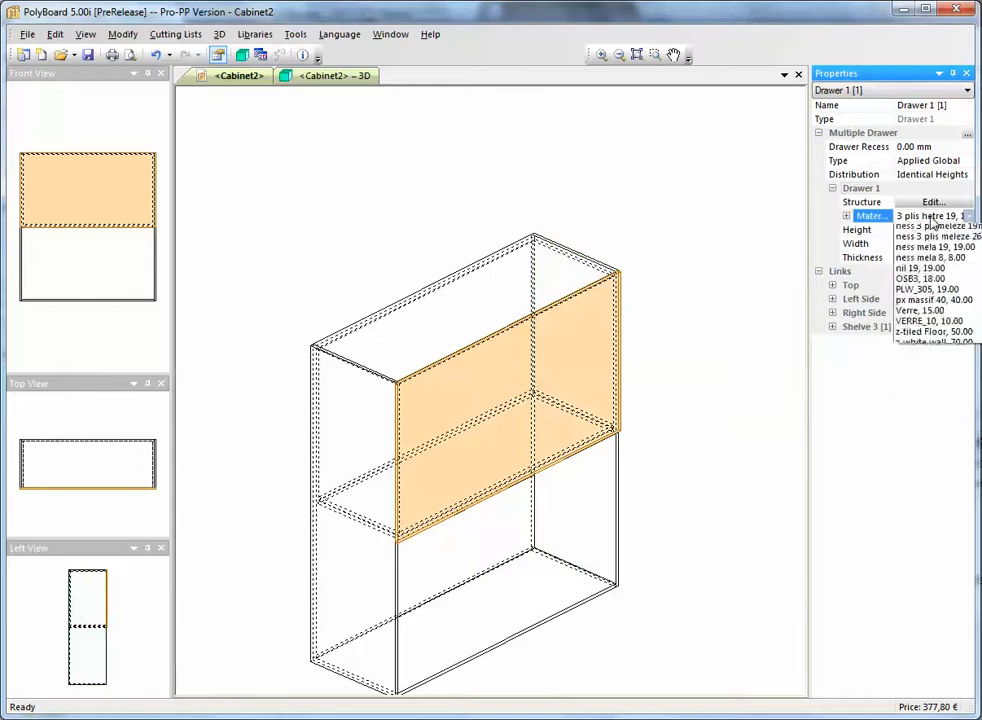
left_click(964, 216)
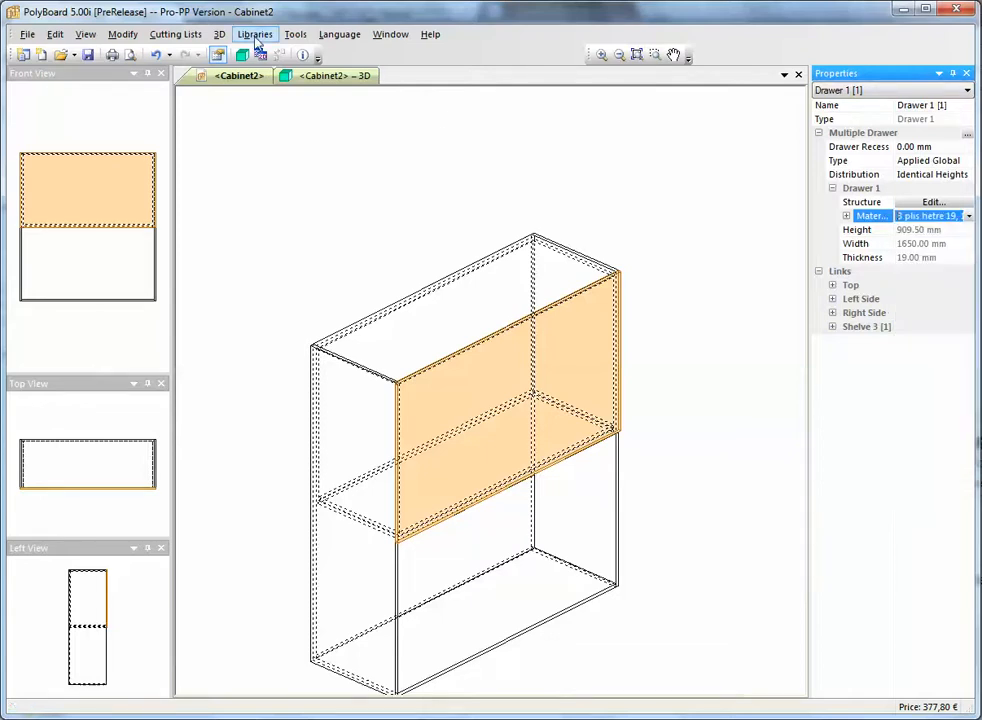
left_click(256, 34)
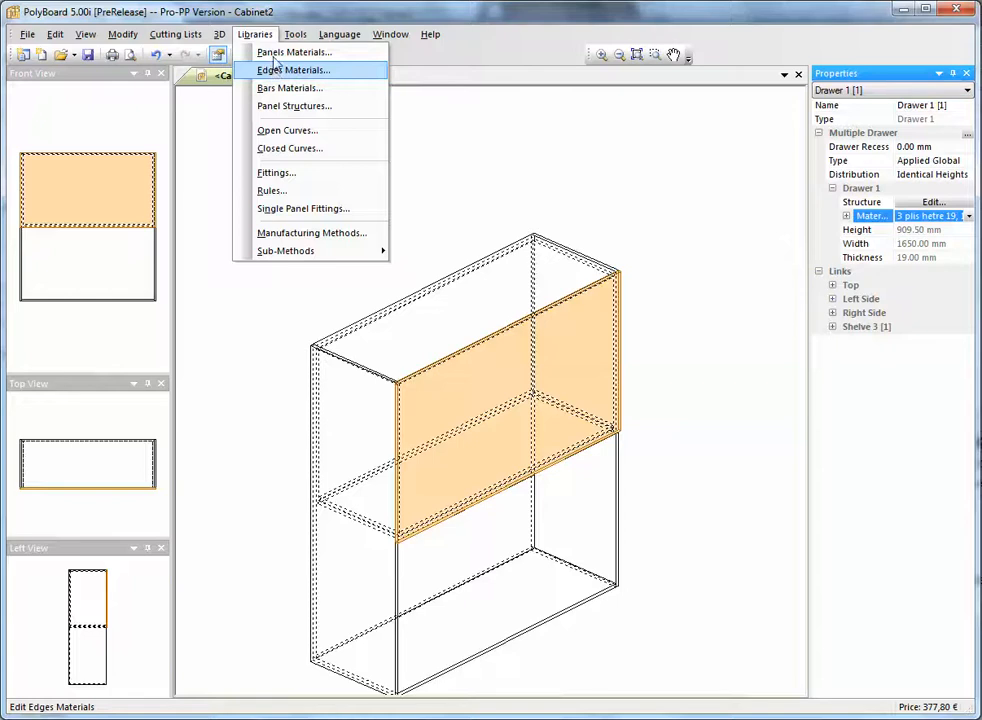
left_click(294, 52)
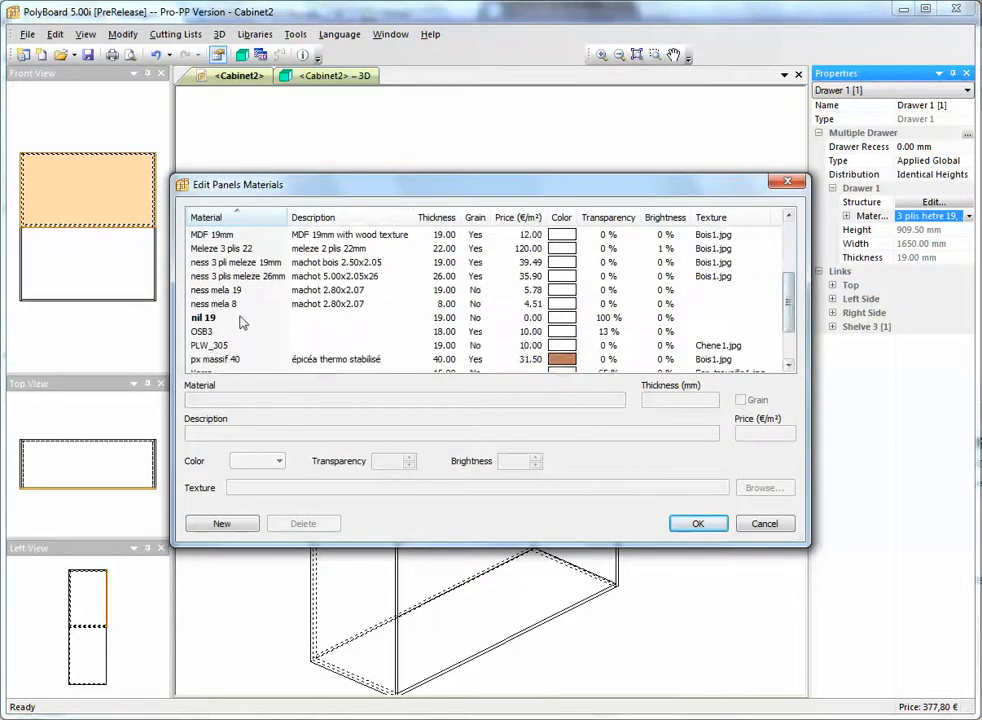
left_click(204, 316)
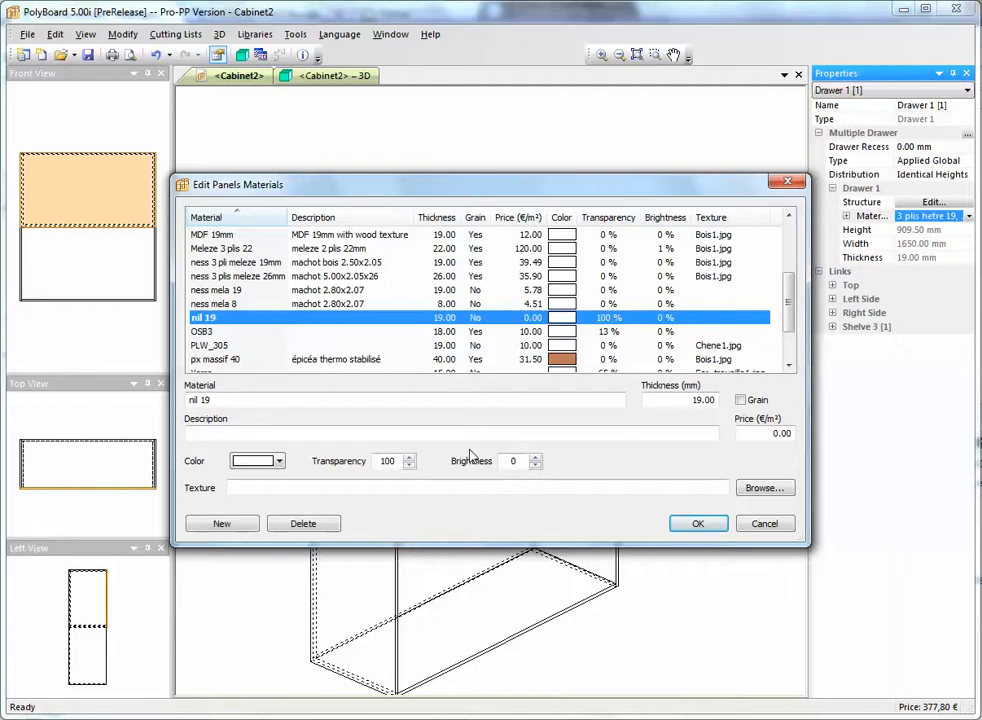
mouse_move(710, 420)
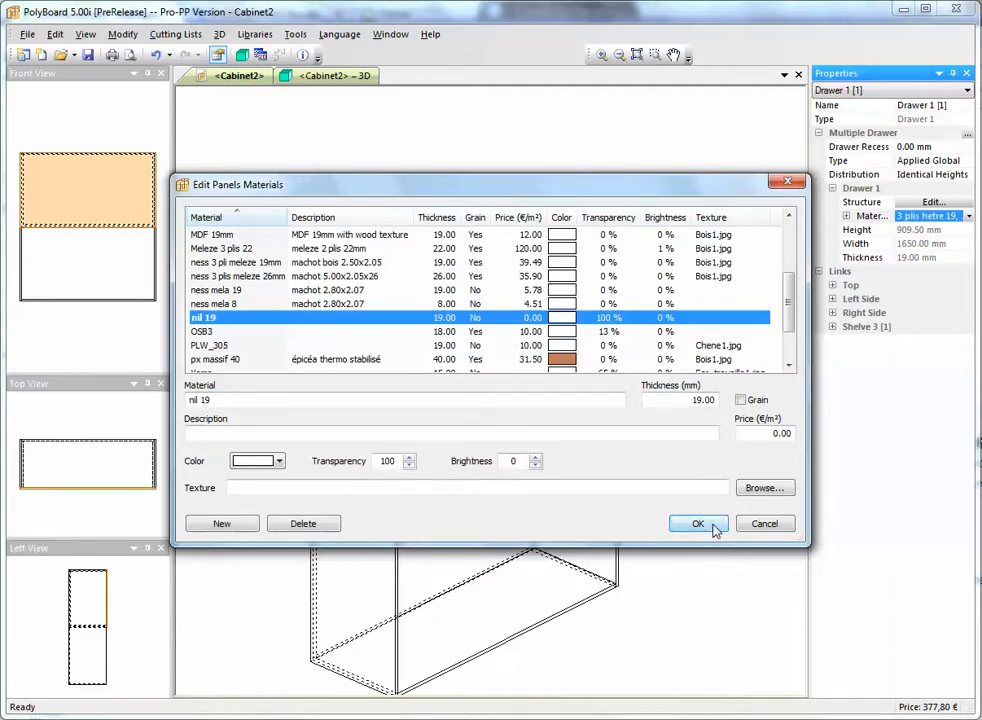
left_click(698, 524)
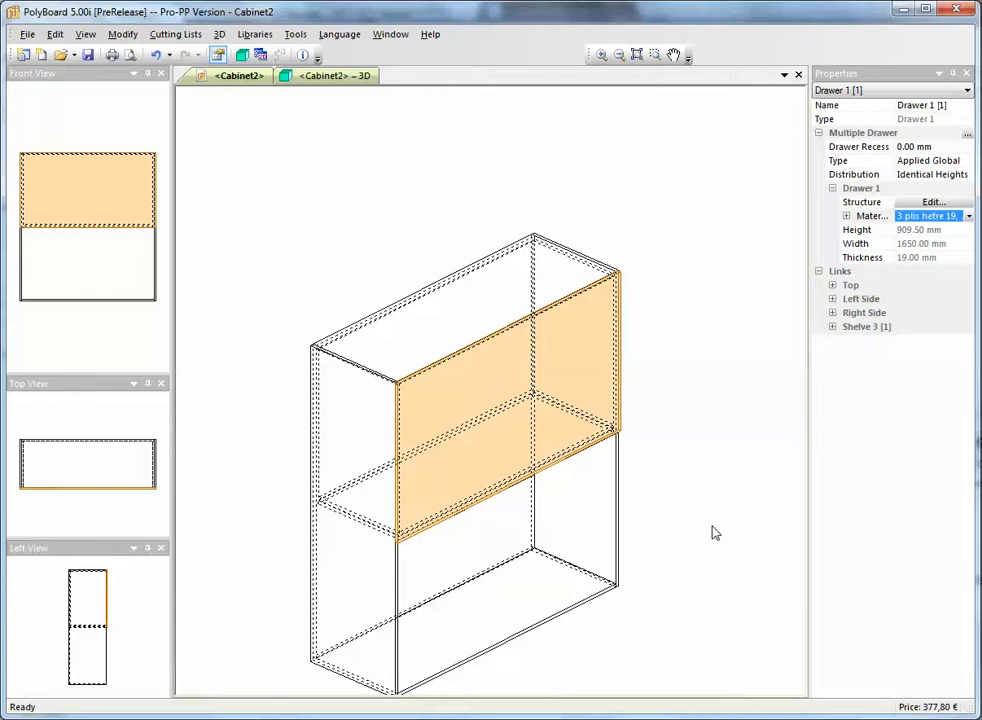
mouse_move(844, 224)
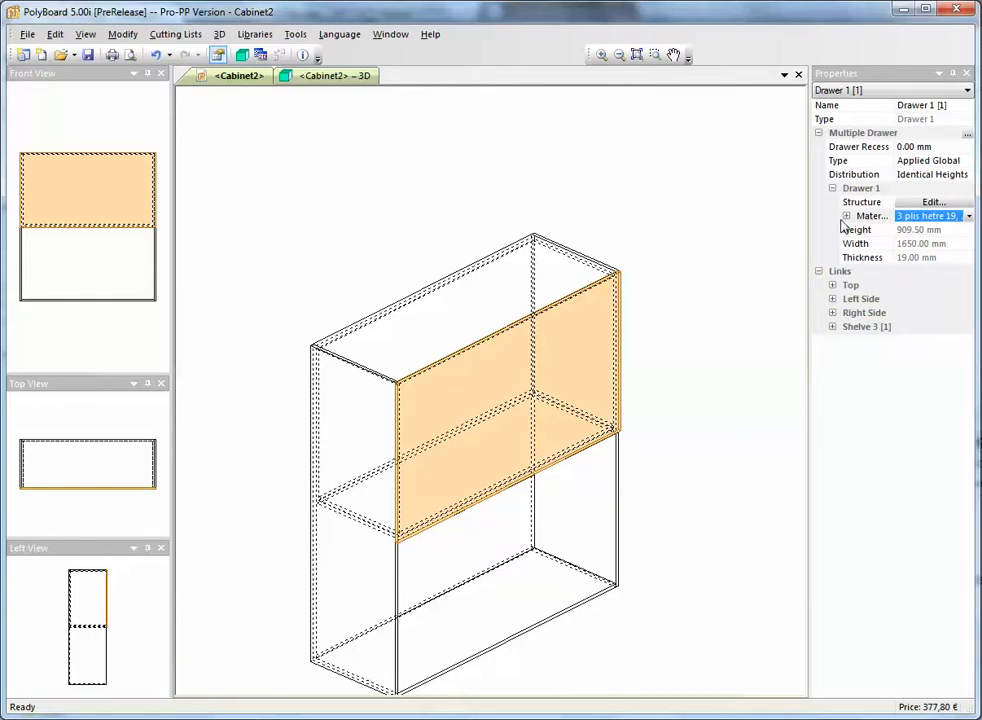
Step: Set the drawer front's material to nil 19 instead of three-ply beech
left_click(966, 216)
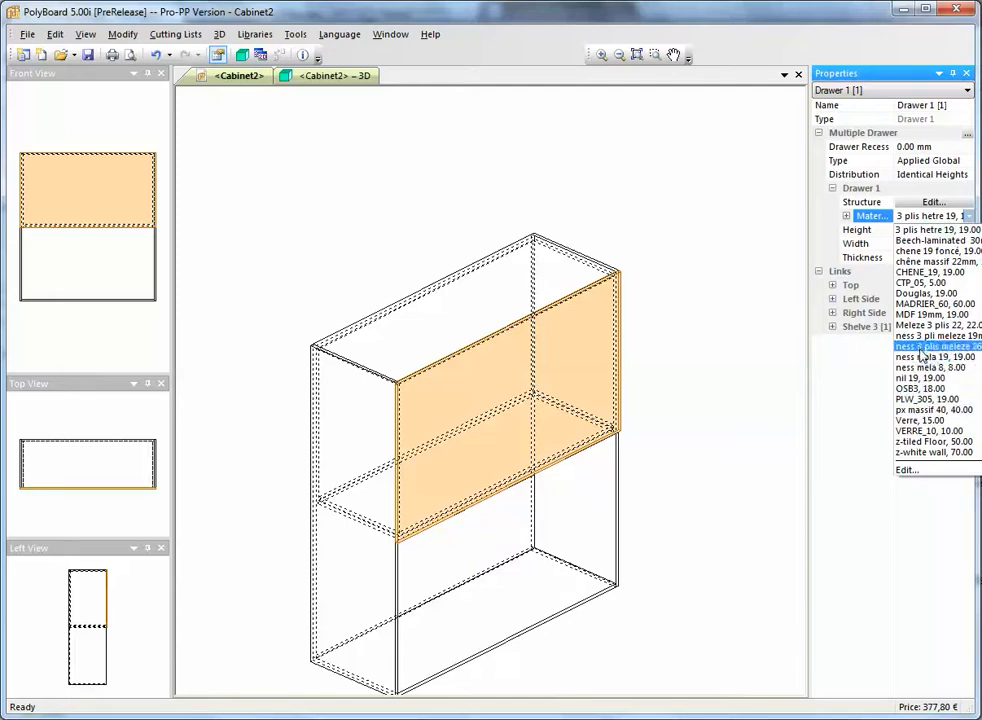
left_click(918, 378)
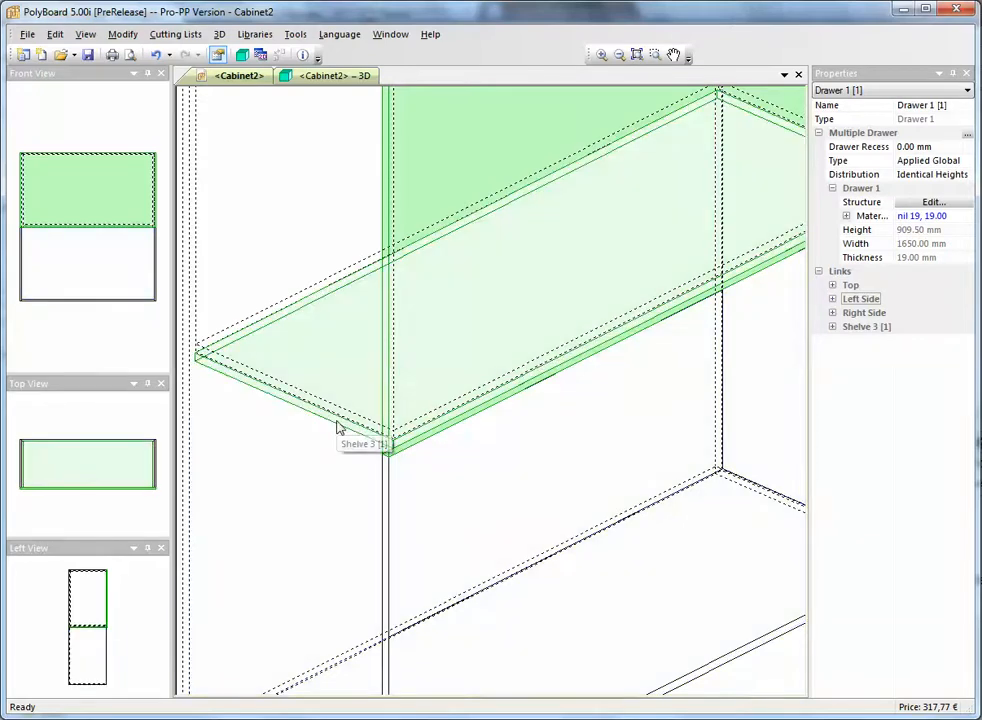
Step: View the cabinet in the rendered 3D tab with the drawer front now invisible
left_click(340, 428)
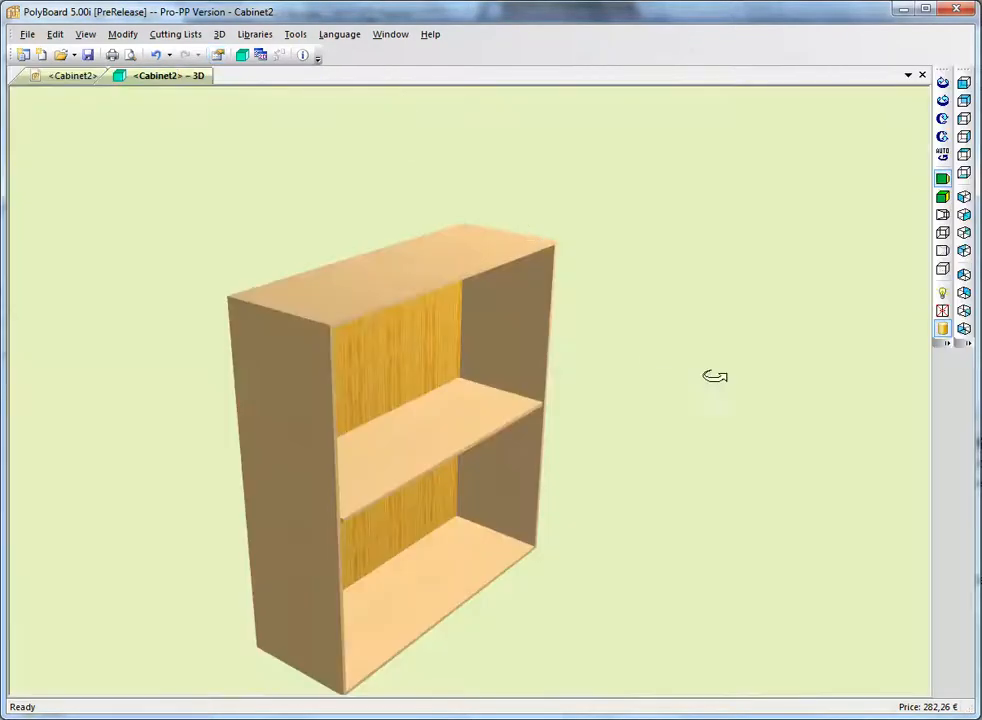
left_click(942, 312)
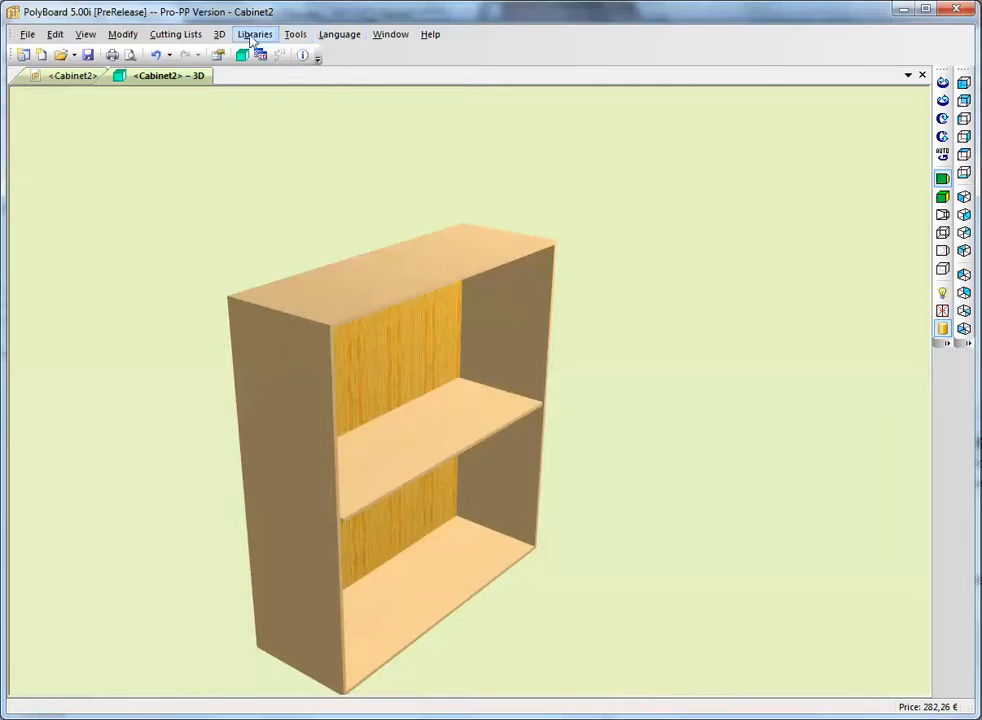
Step: Check nil 19 in the Panels Materials library, keeping it fully transparent
left_click(256, 32)
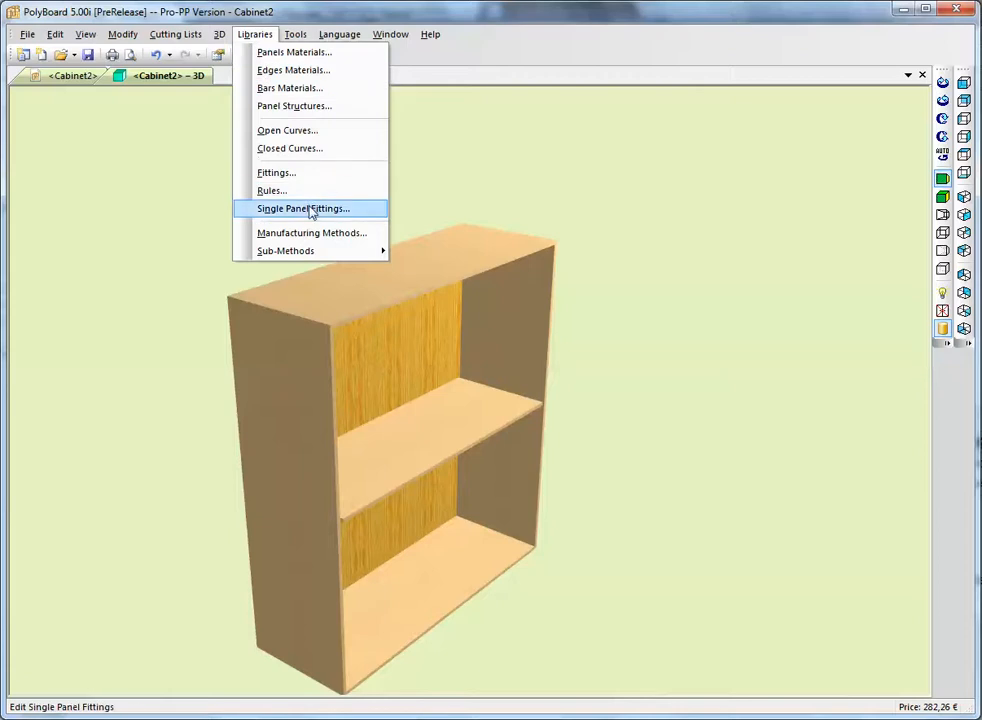
left_click(292, 52)
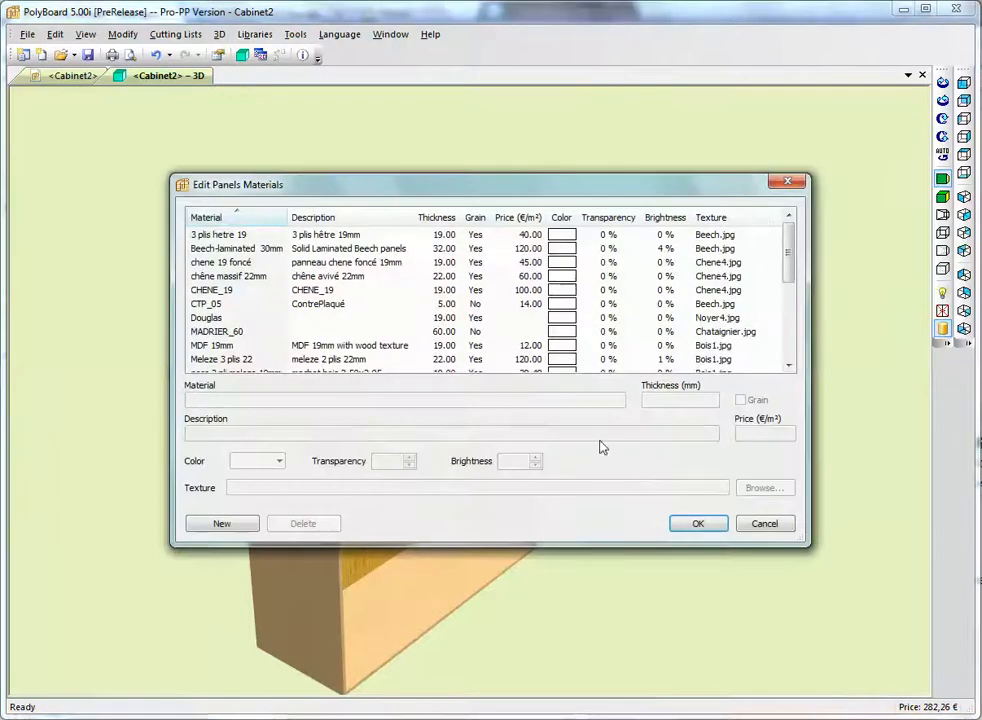
scroll("down", 3)
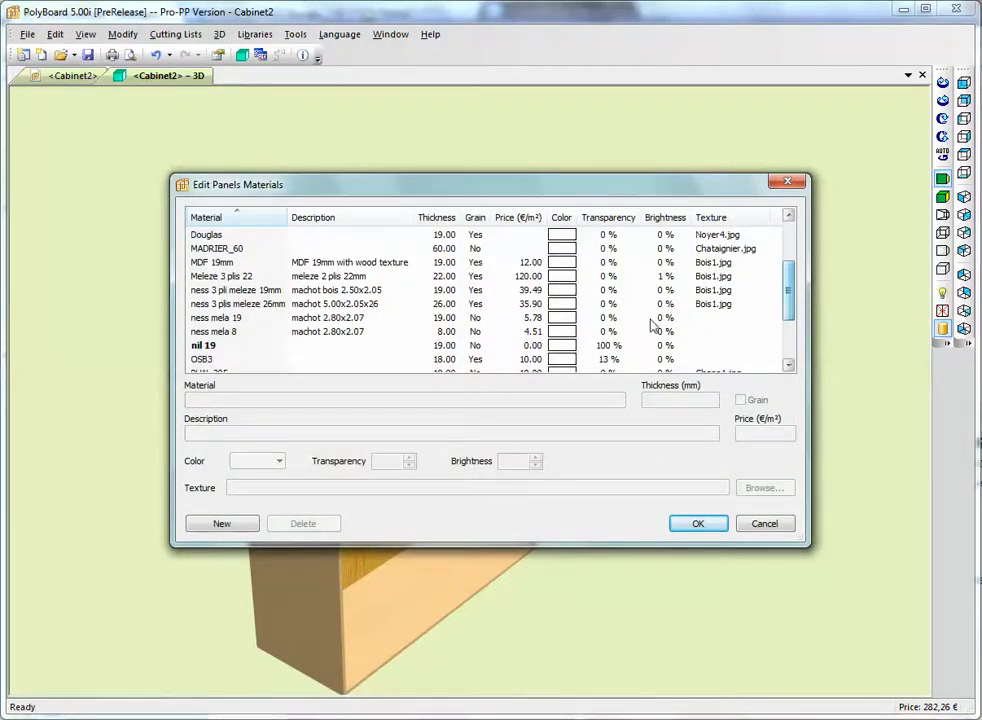
left_click(210, 344)
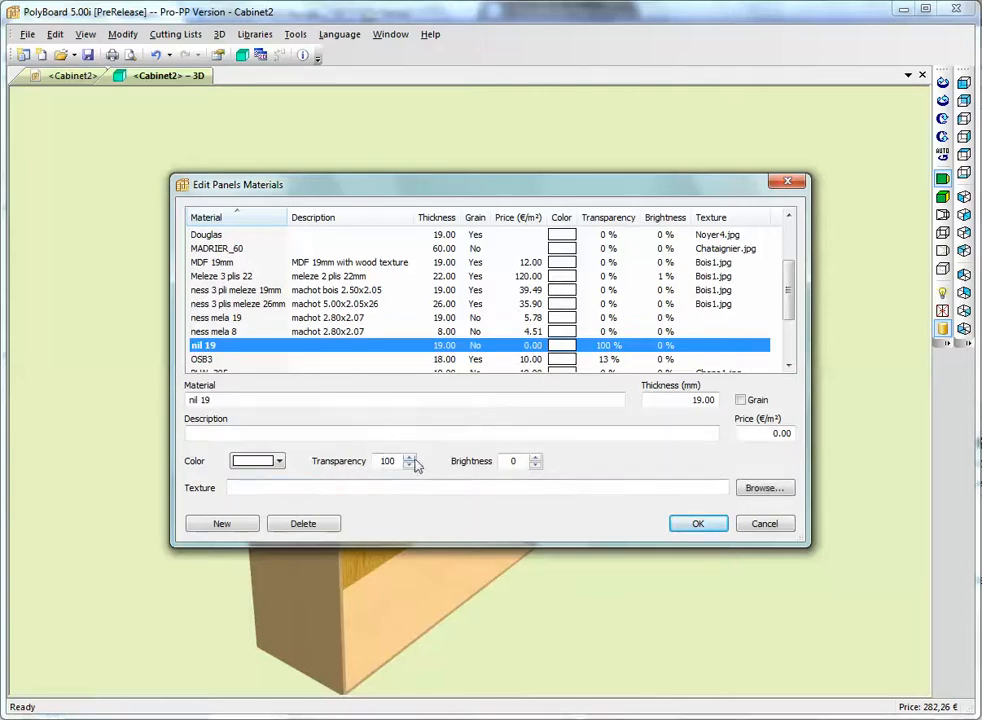
left_click(388, 460)
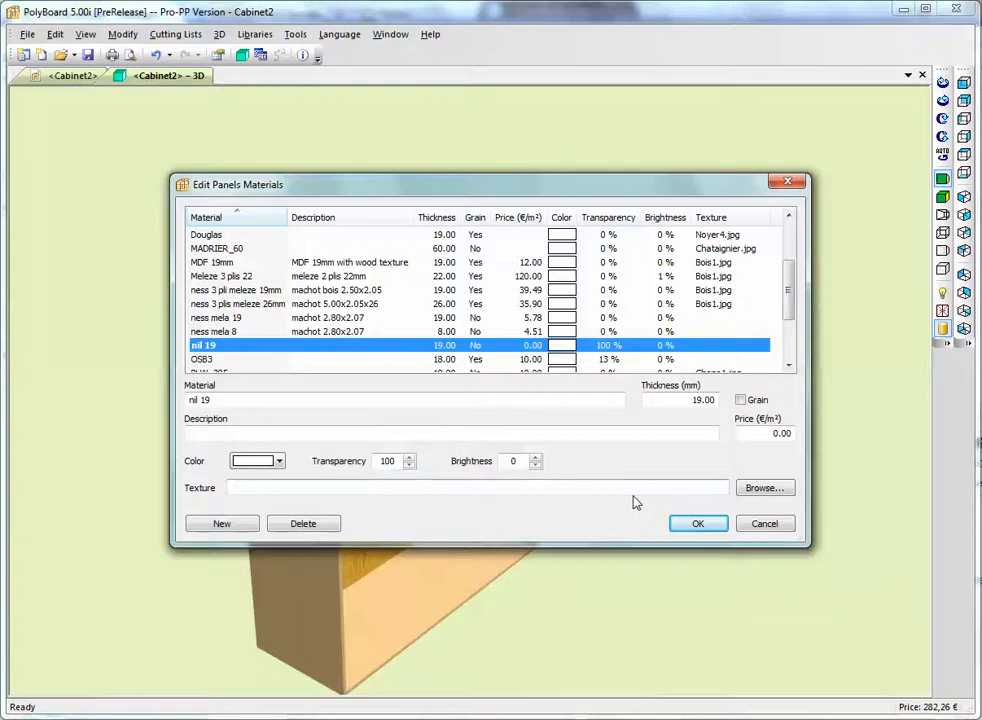
left_click(698, 524)
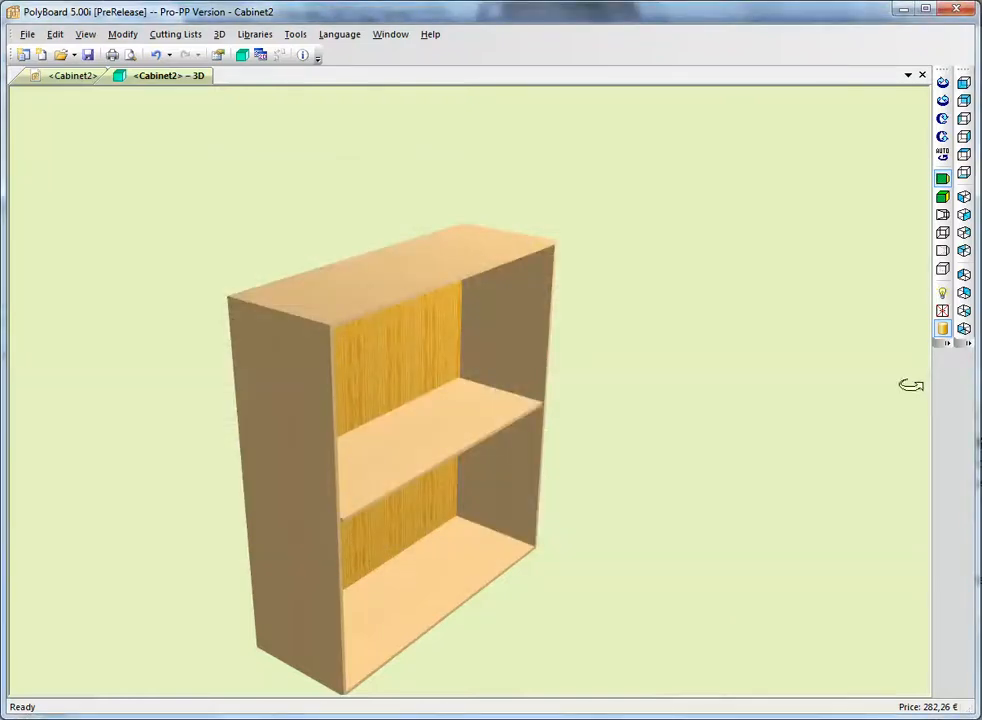
Step: Open doors and drawers so the drawer bottom slides out like a pull-out shelf
left_click(940, 312)
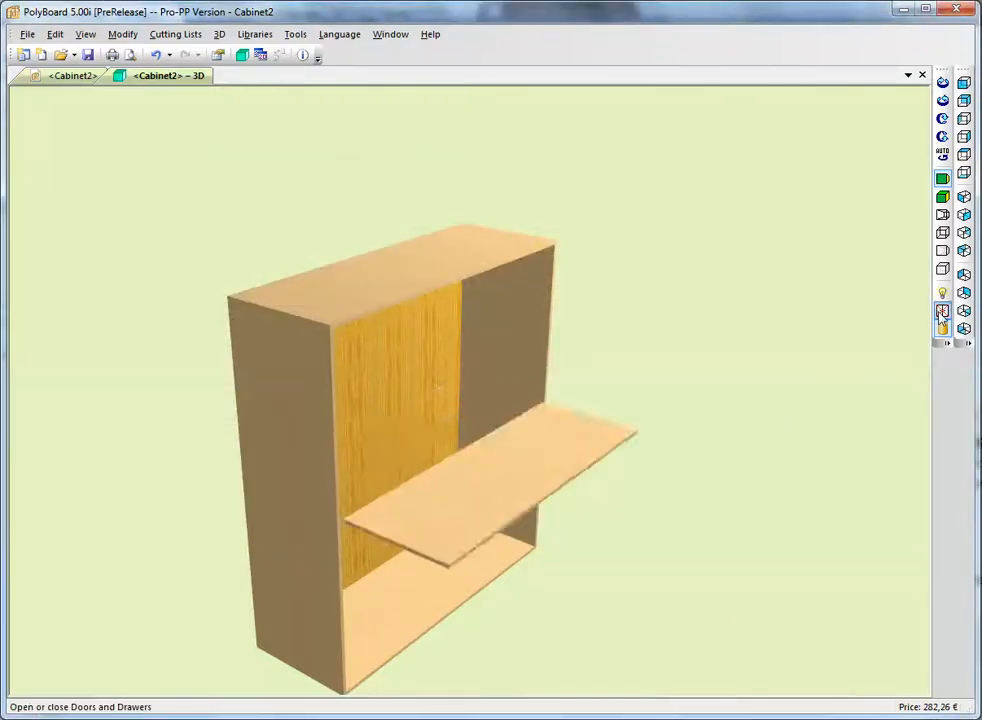